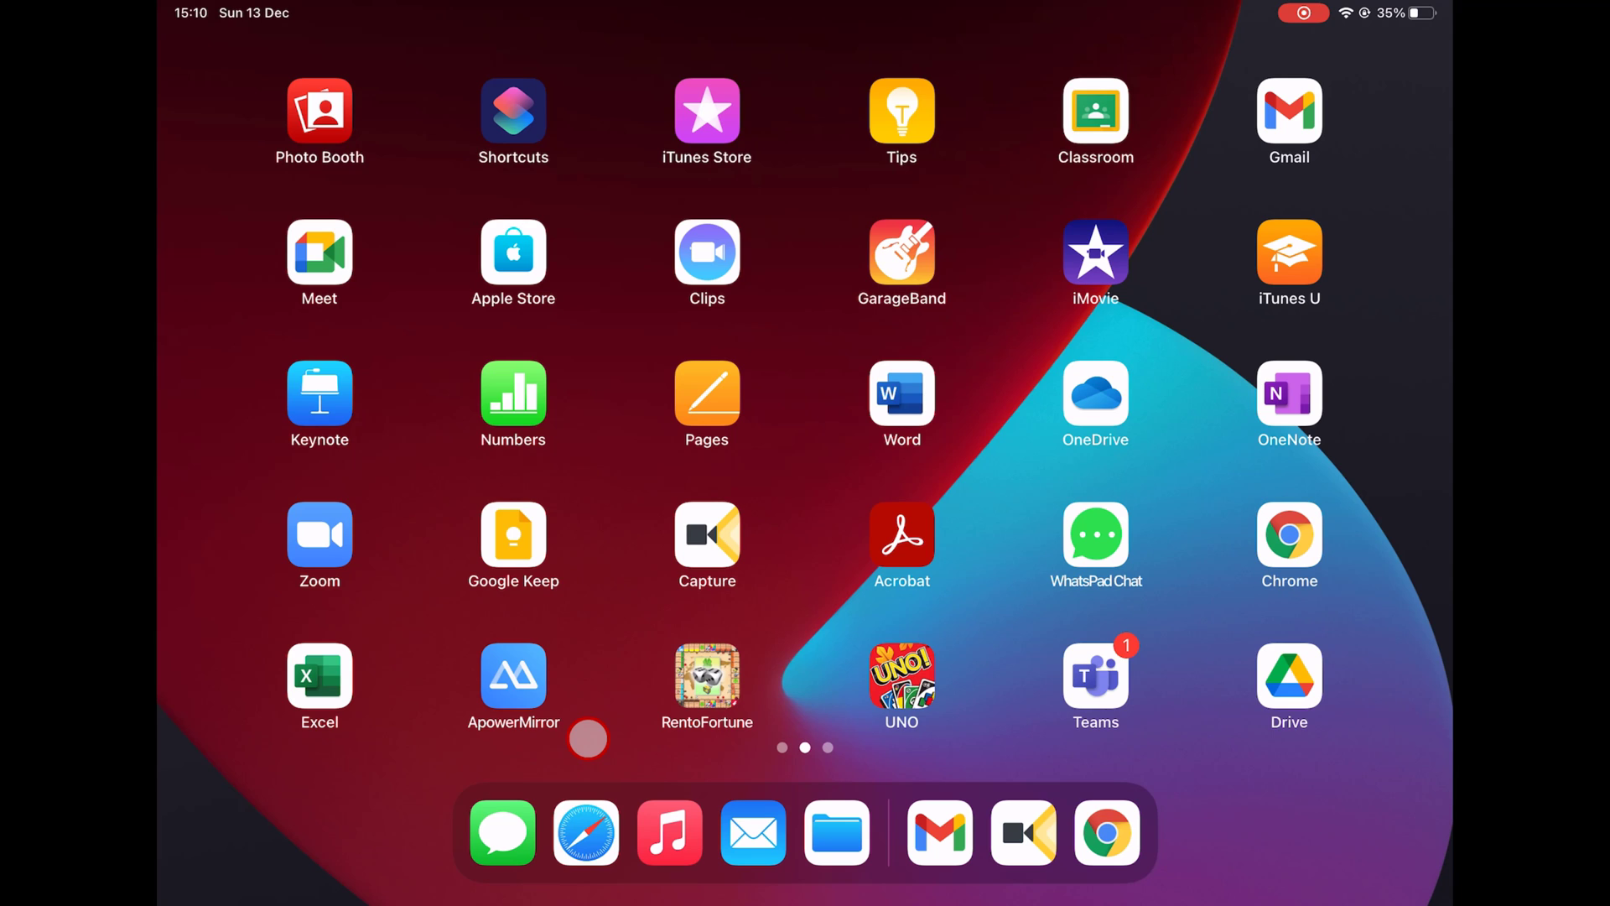
Step: Launch Safari and go to youtube.com via the YouTube Top Hit suggestion
{"action": "left_click", "coordinate": [586, 832]}
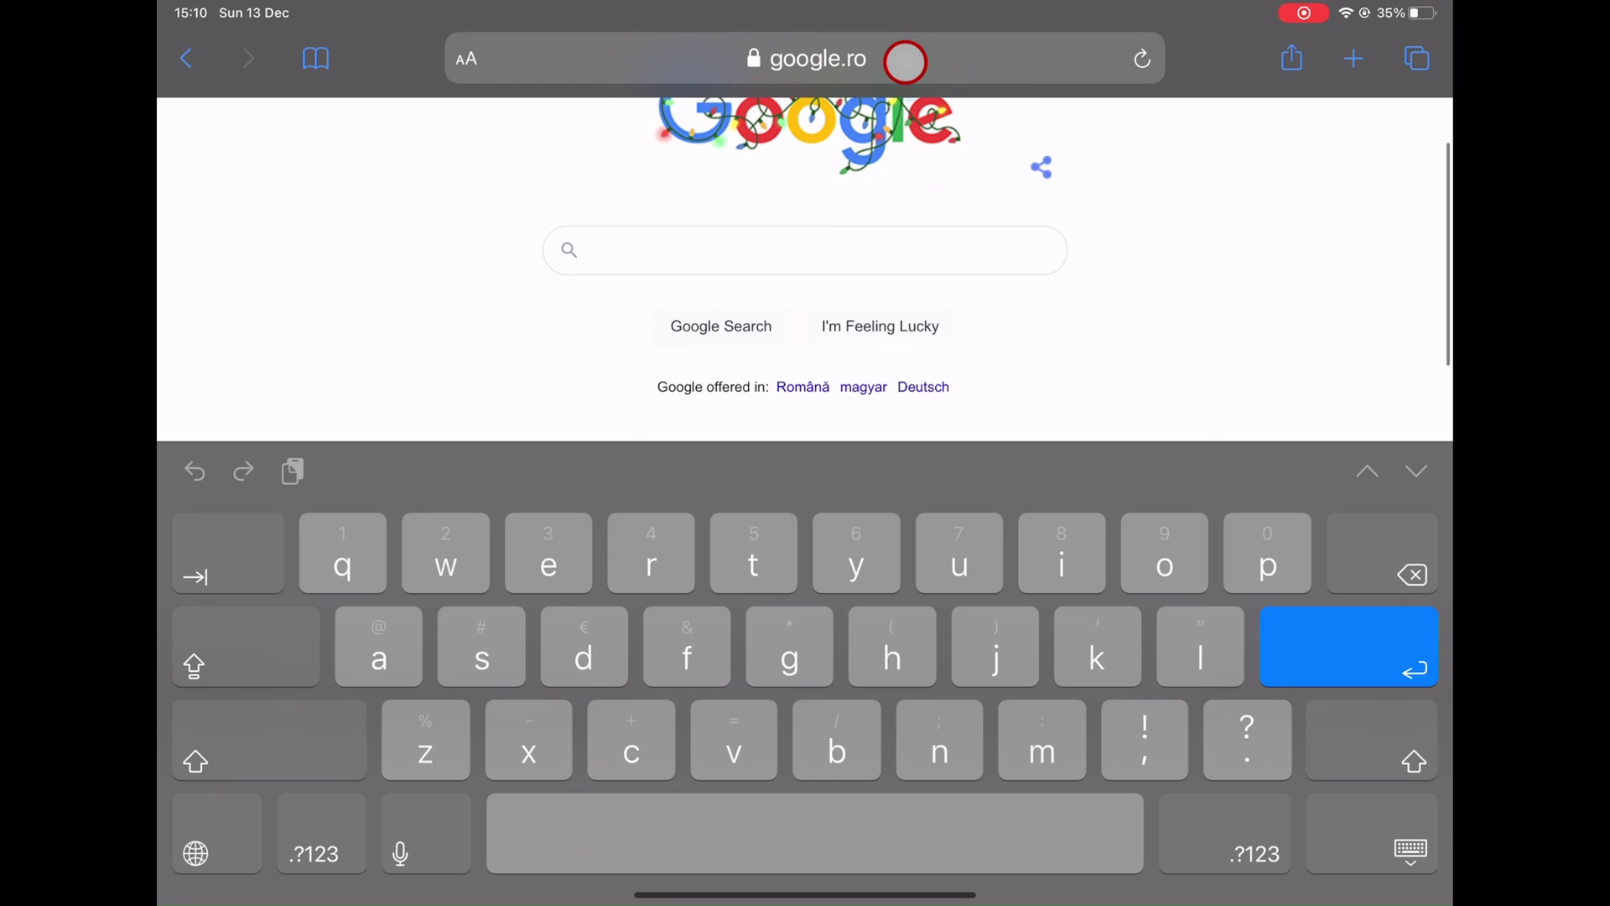
{"action": "type", "text": "youtube.com"}
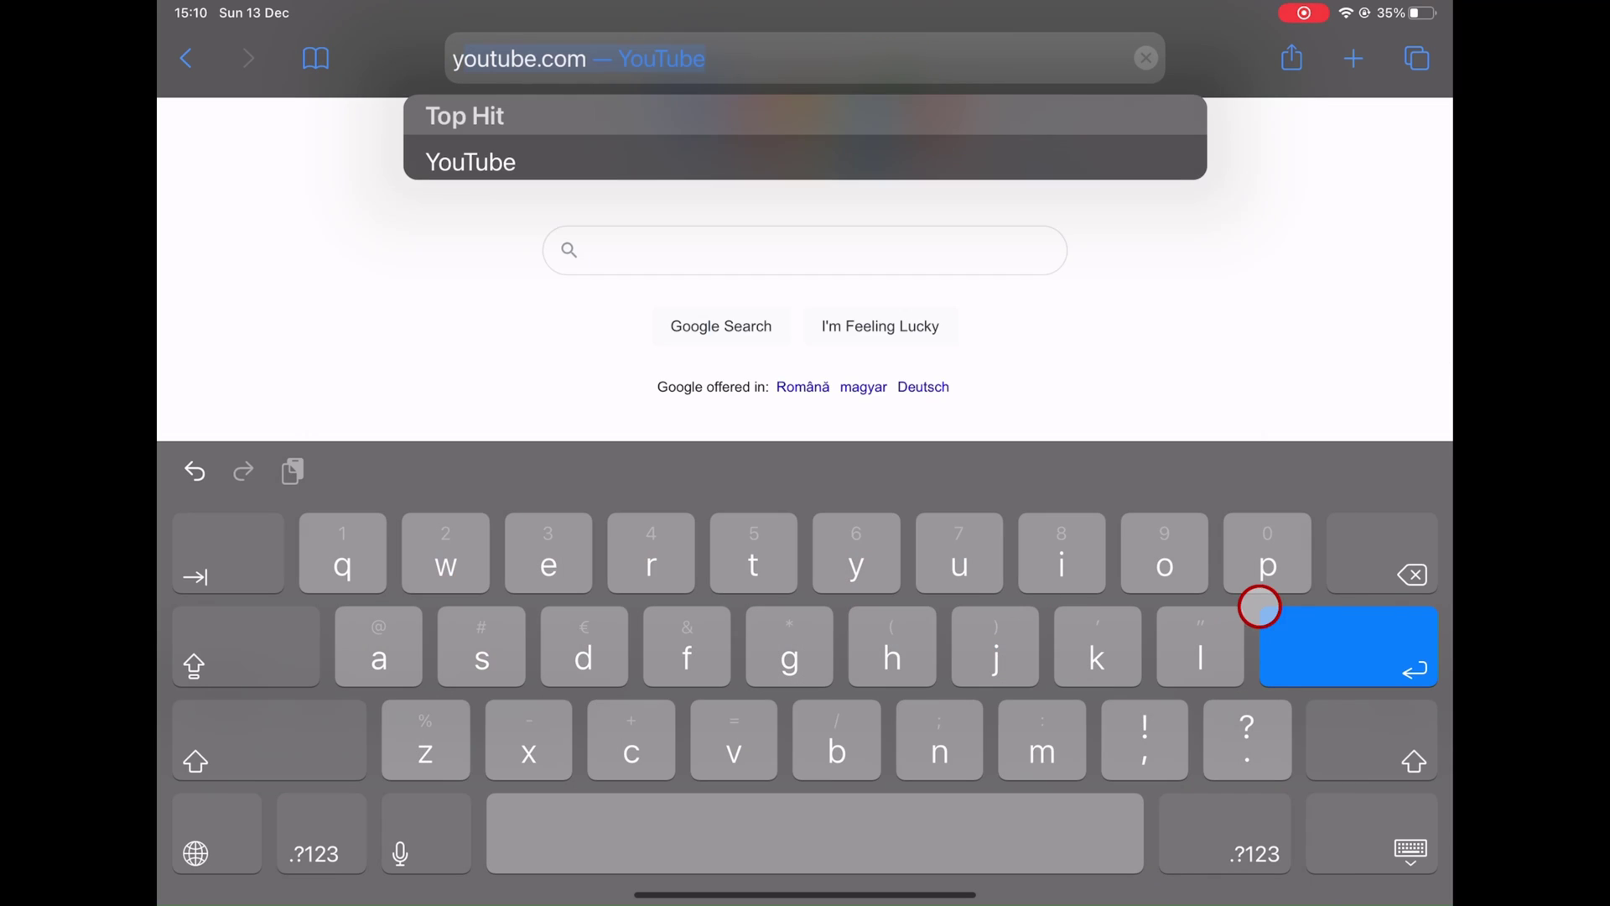
{"action": "type", "text": "yo"}
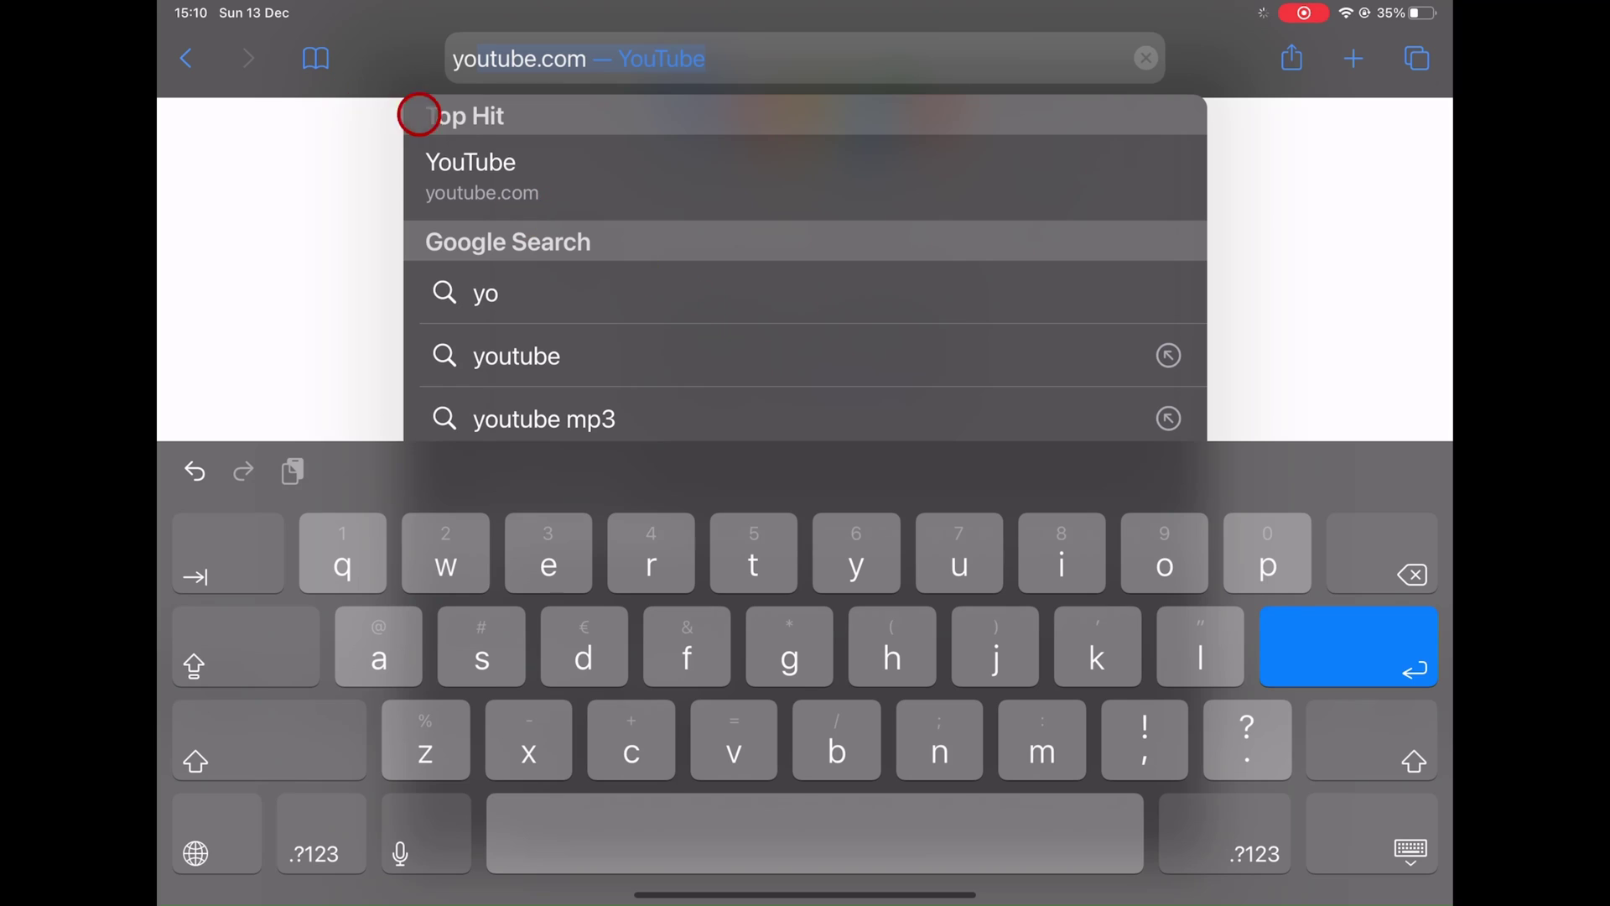
{"action": "left_click", "coordinate": [470, 177]}
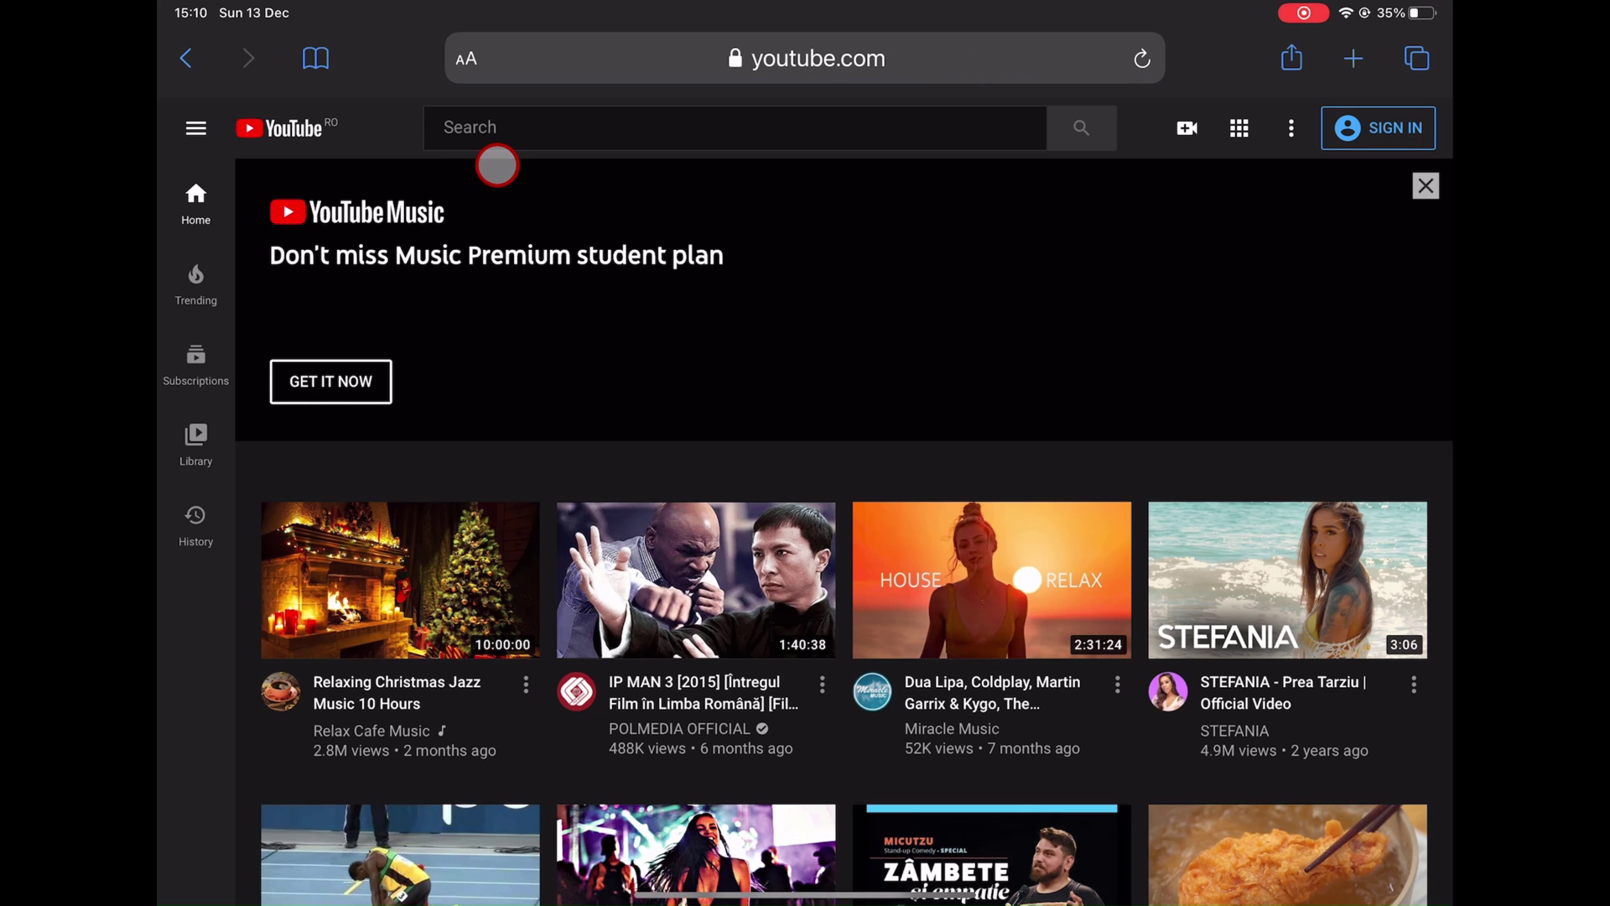
Step: Sign in to YouTube using the saved Google account login
{"action": "left_click", "coordinate": [1378, 128]}
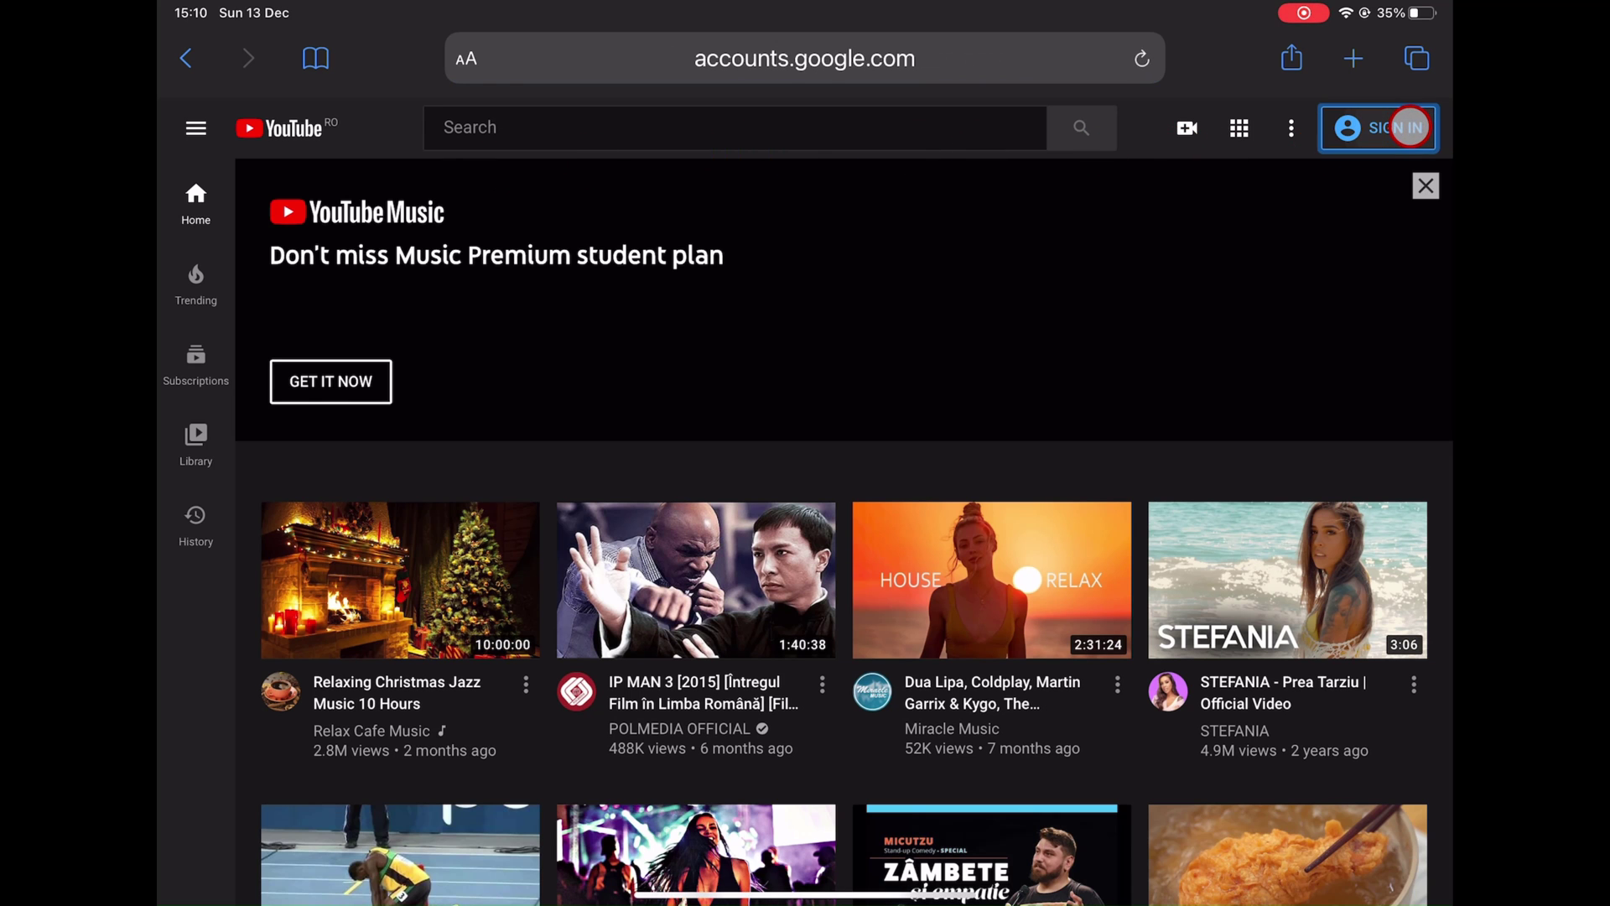
{"action": "left_click", "coordinate": [1378, 128]}
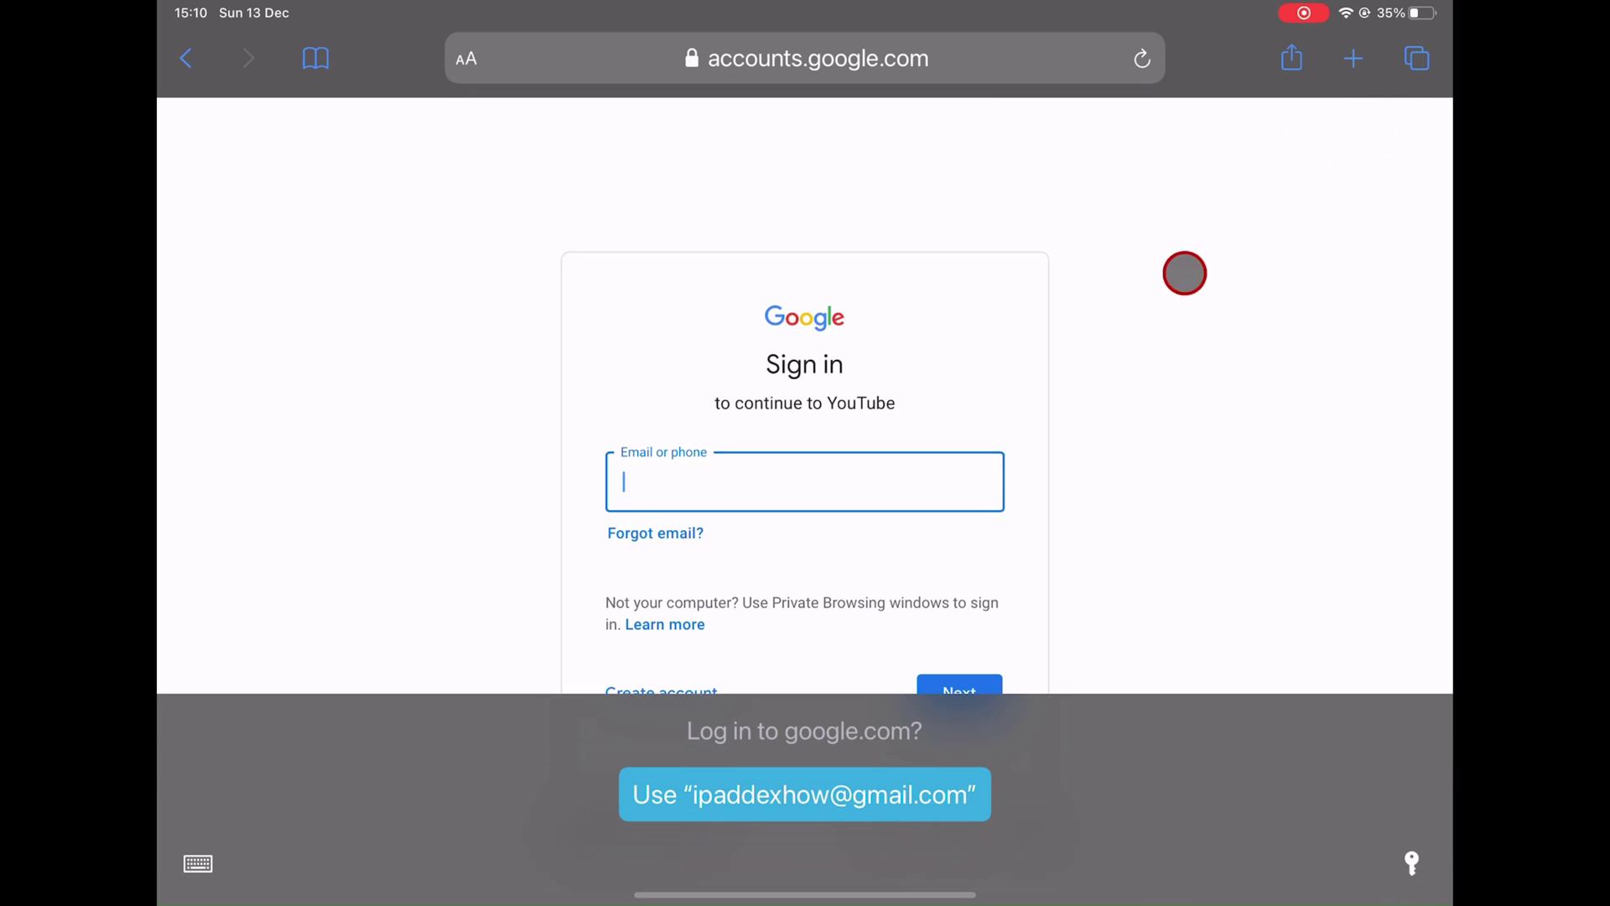
{"action": "left_click", "coordinate": [805, 794]}
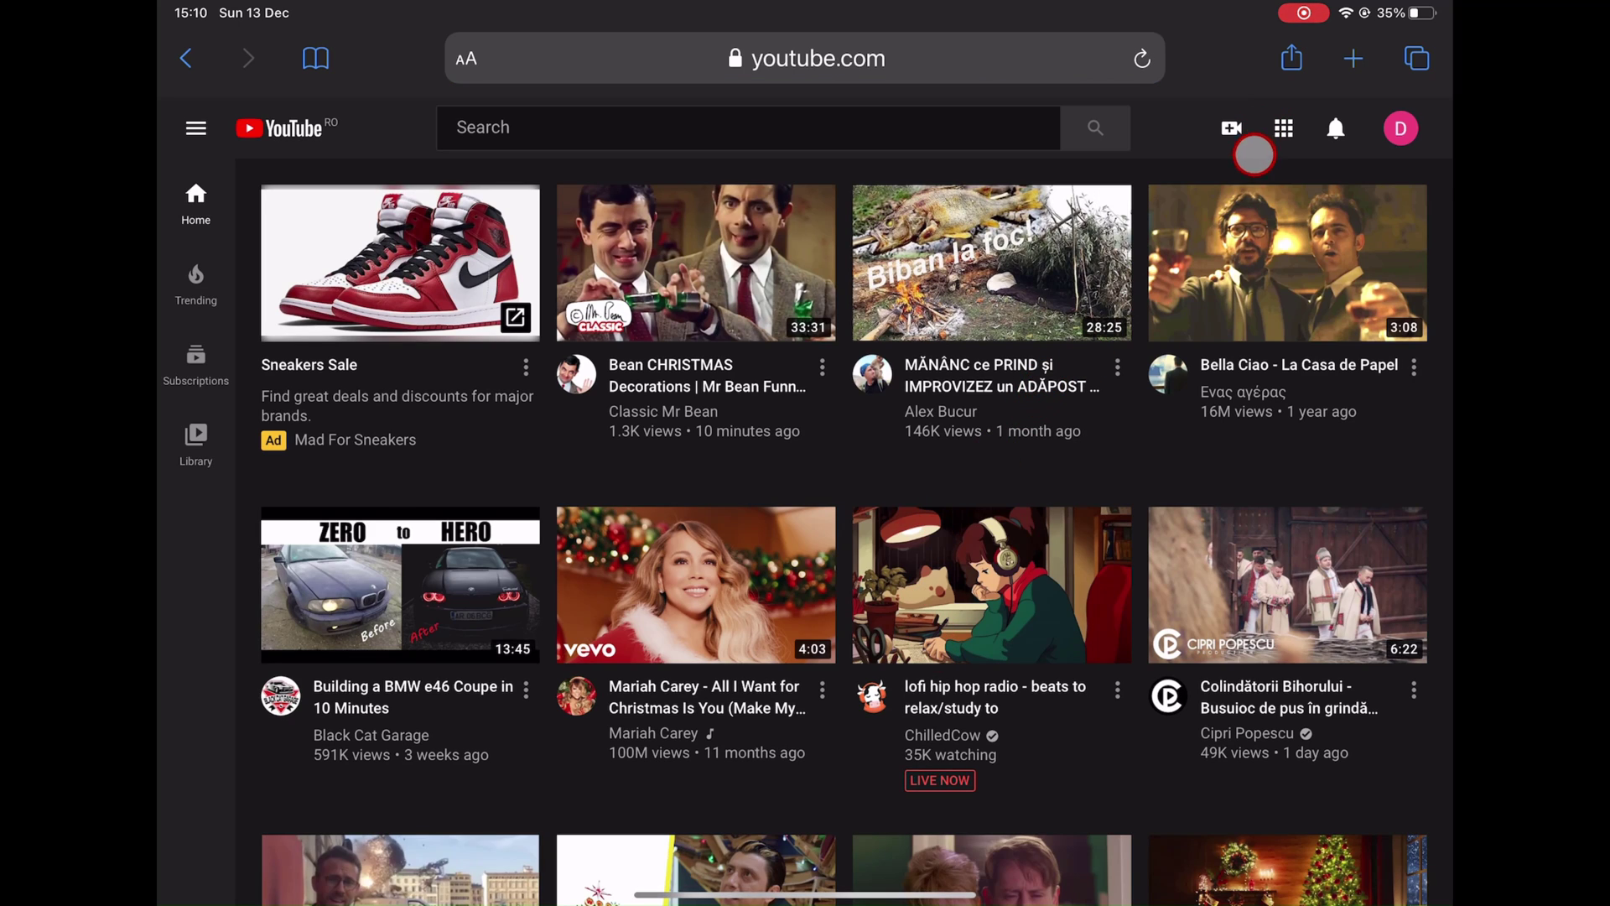
Step: Open the account menu from the profile avatar at top right
{"action": "left_click", "coordinate": [1400, 127]}
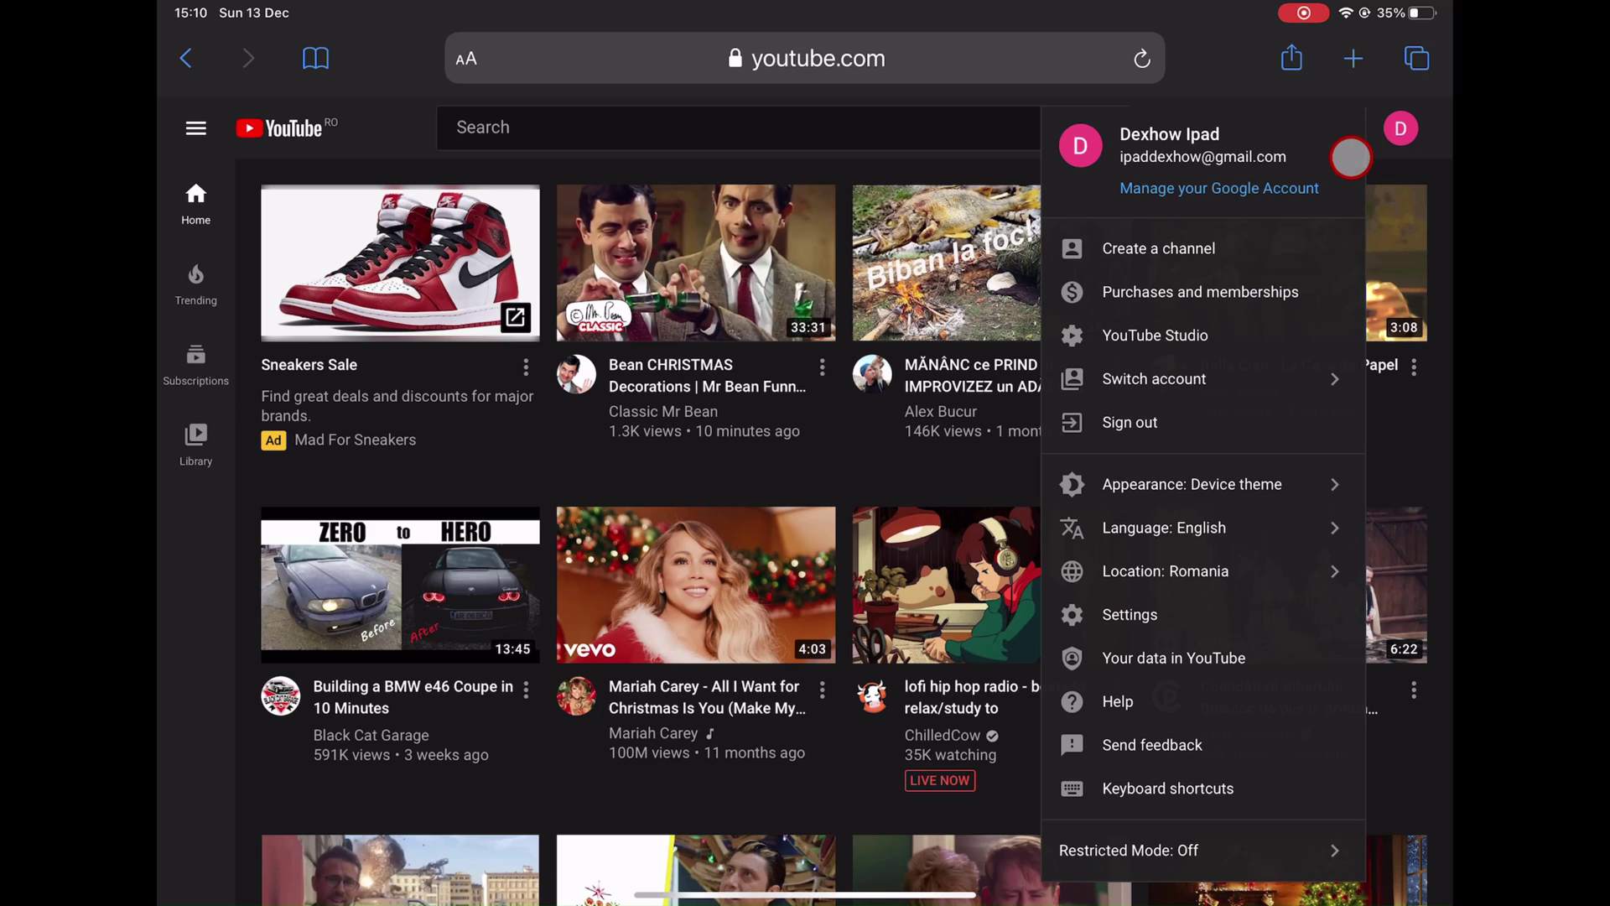
{"action": "mouse_move", "coordinate": [1222, 255]}
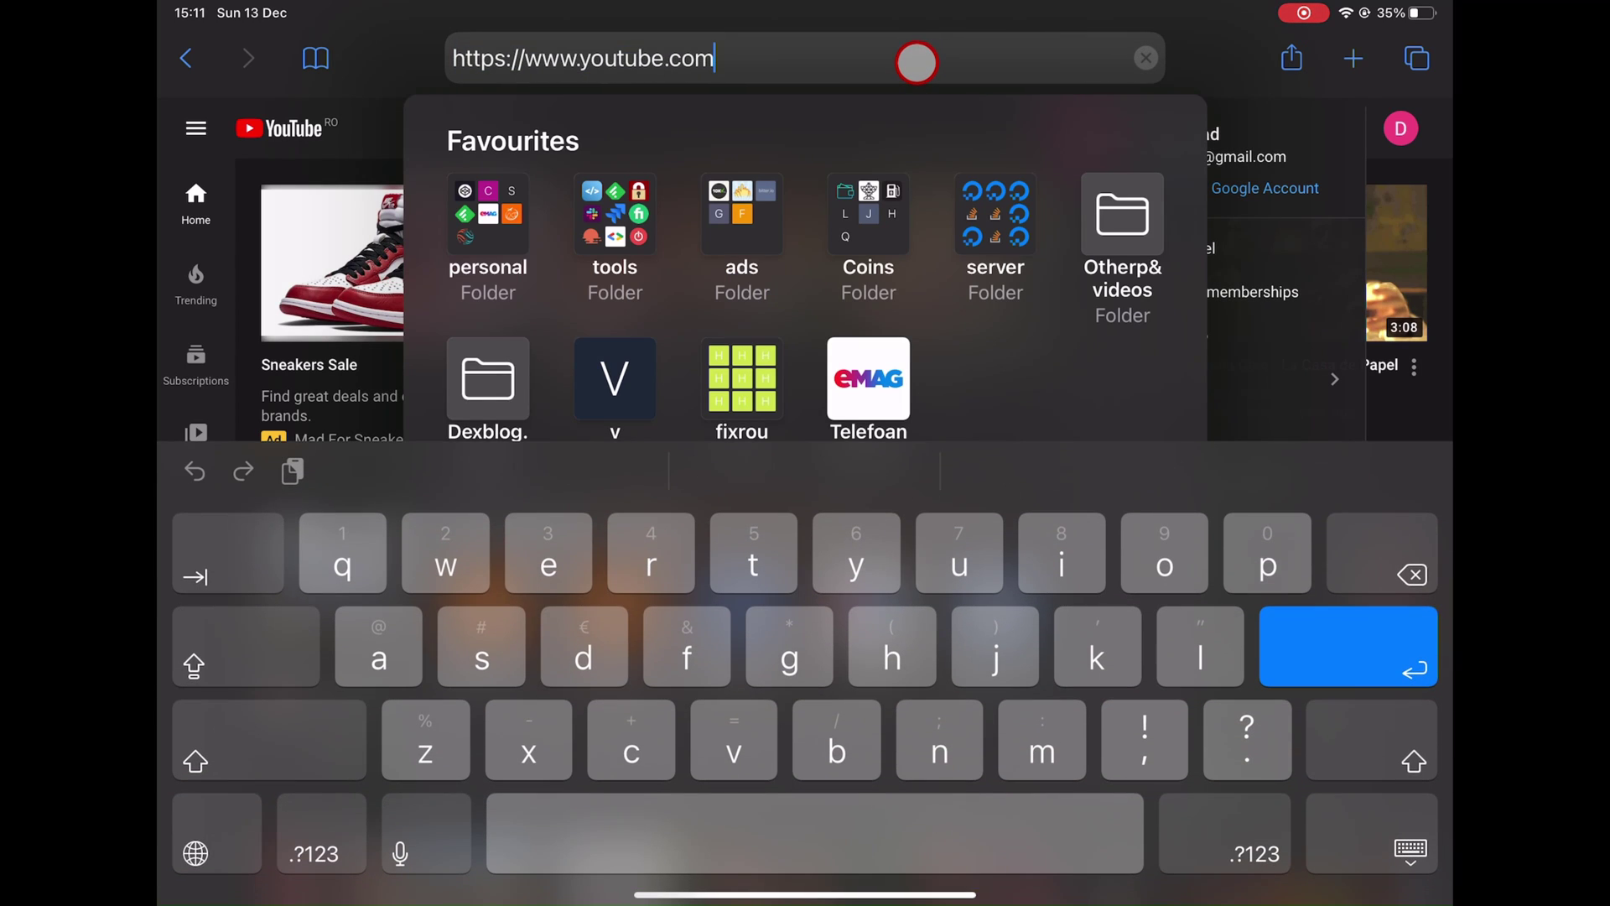
Step: Navigate Safari to youtube.com/channel_switcher
{"action": "left_click", "coordinate": [320, 853]}
{"action": "type", "text": "/"}
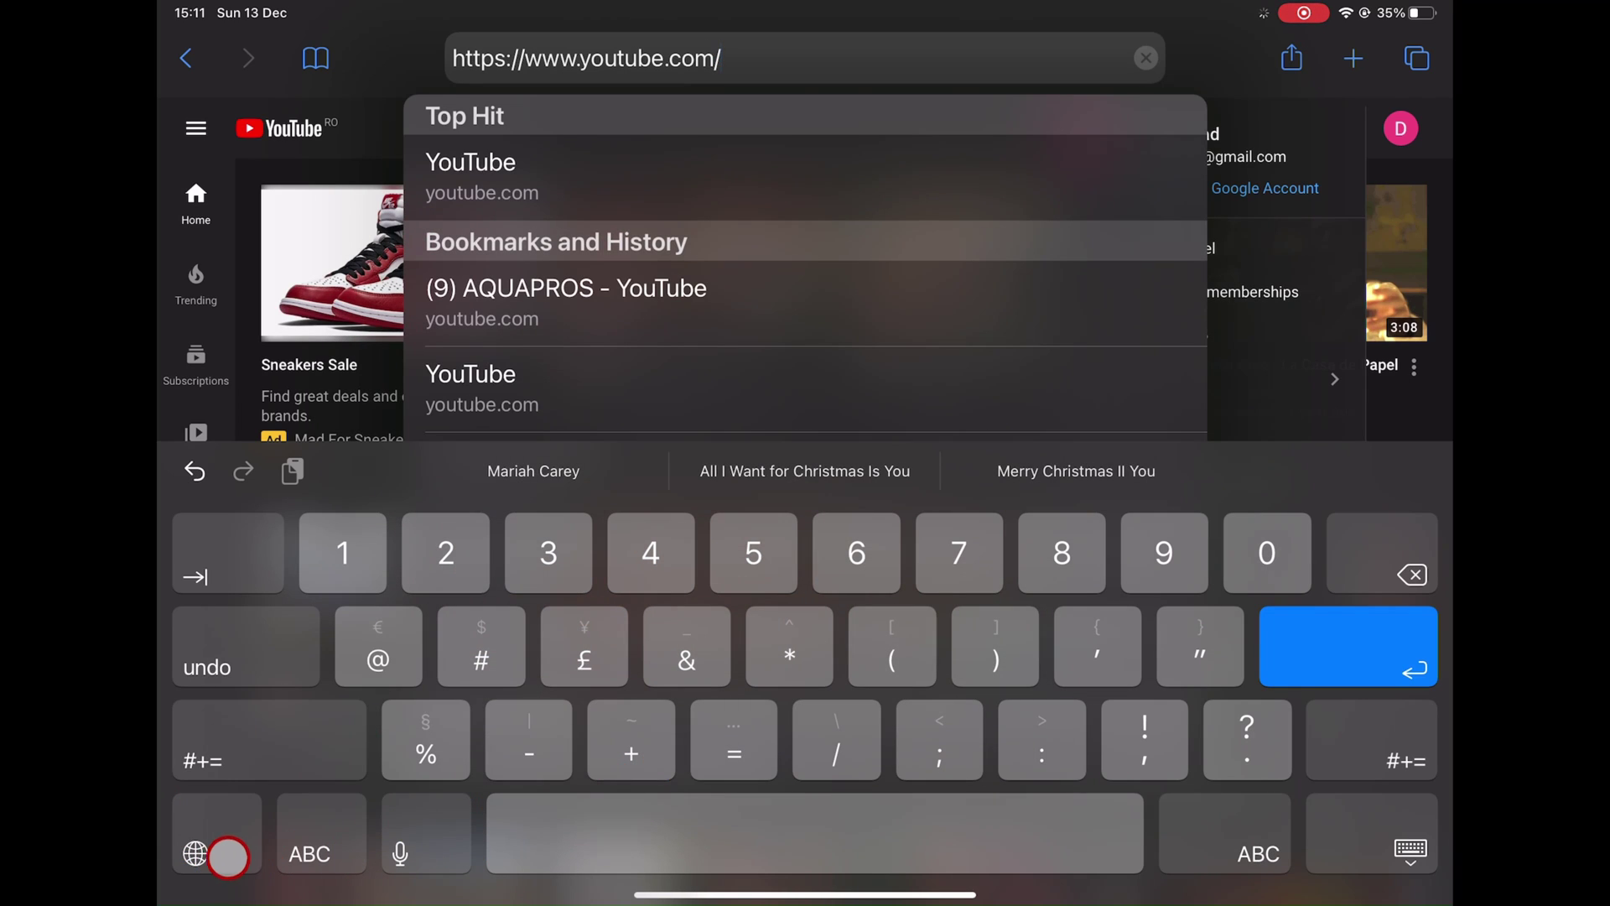
{"action": "type", "text": "ch"}
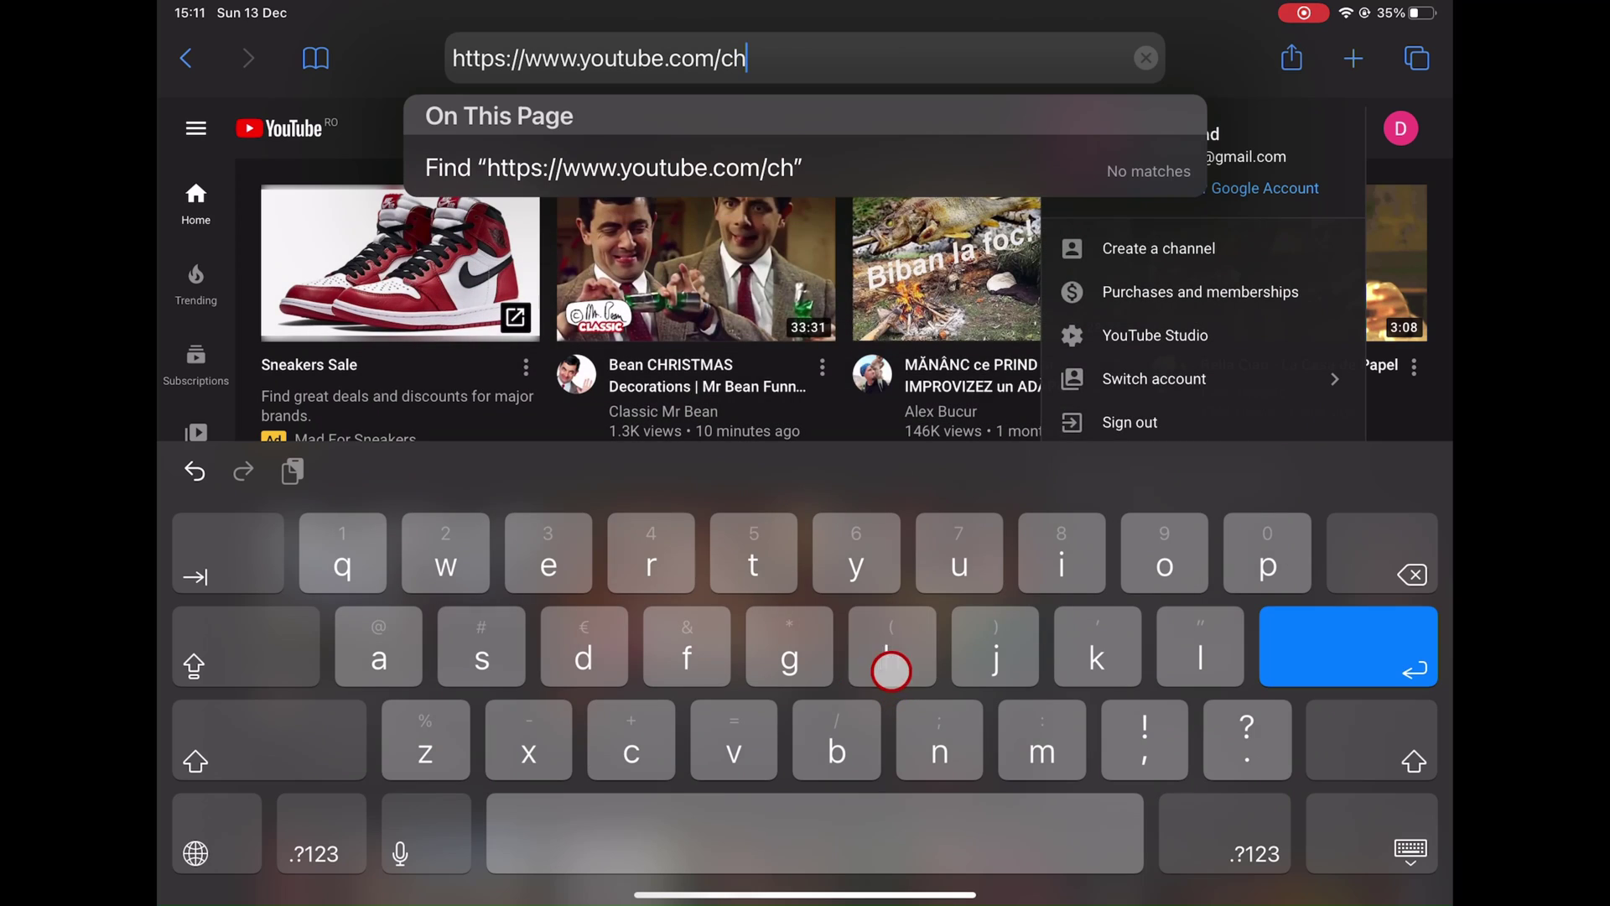
{"action": "type", "text": "annel_"}
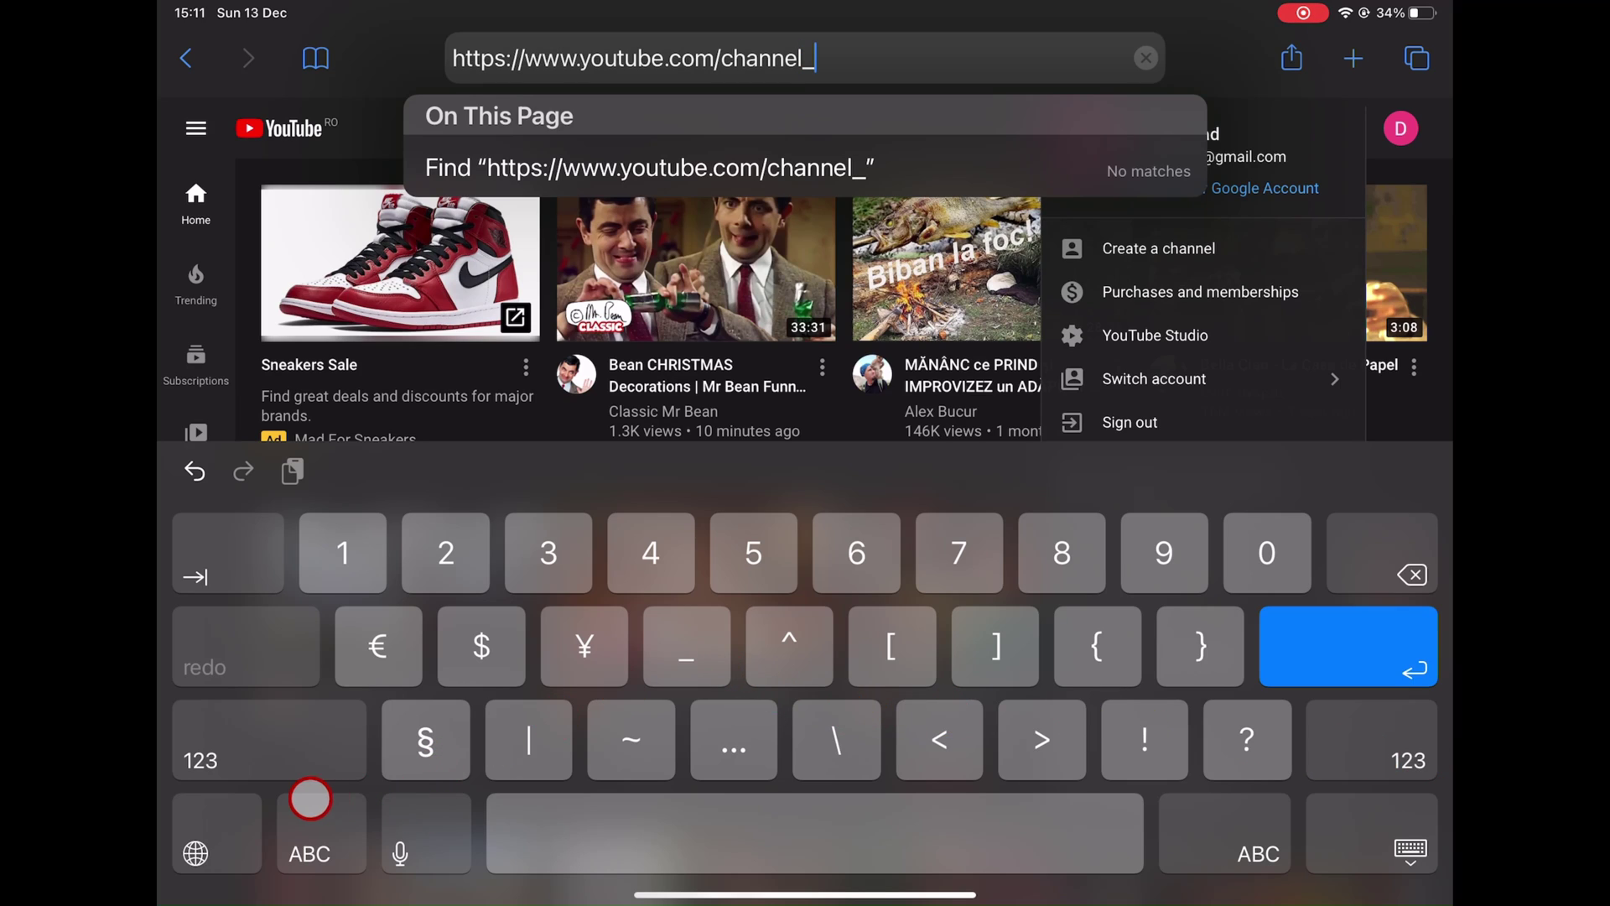
{"action": "type", "text": "s"}
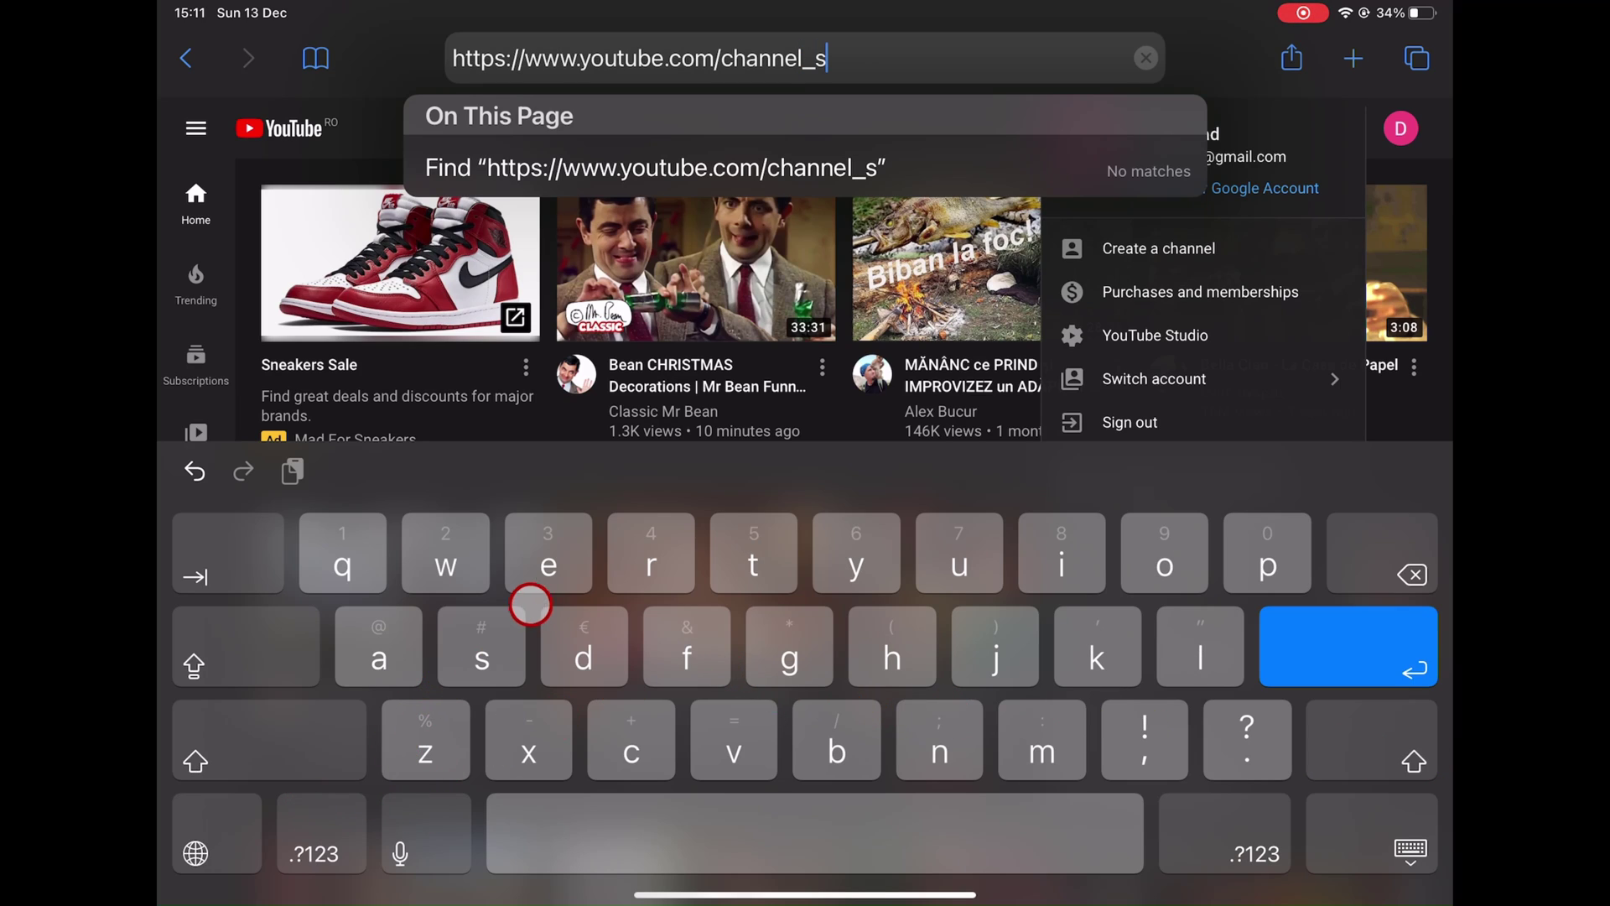
{"action": "type", "text": "i"}
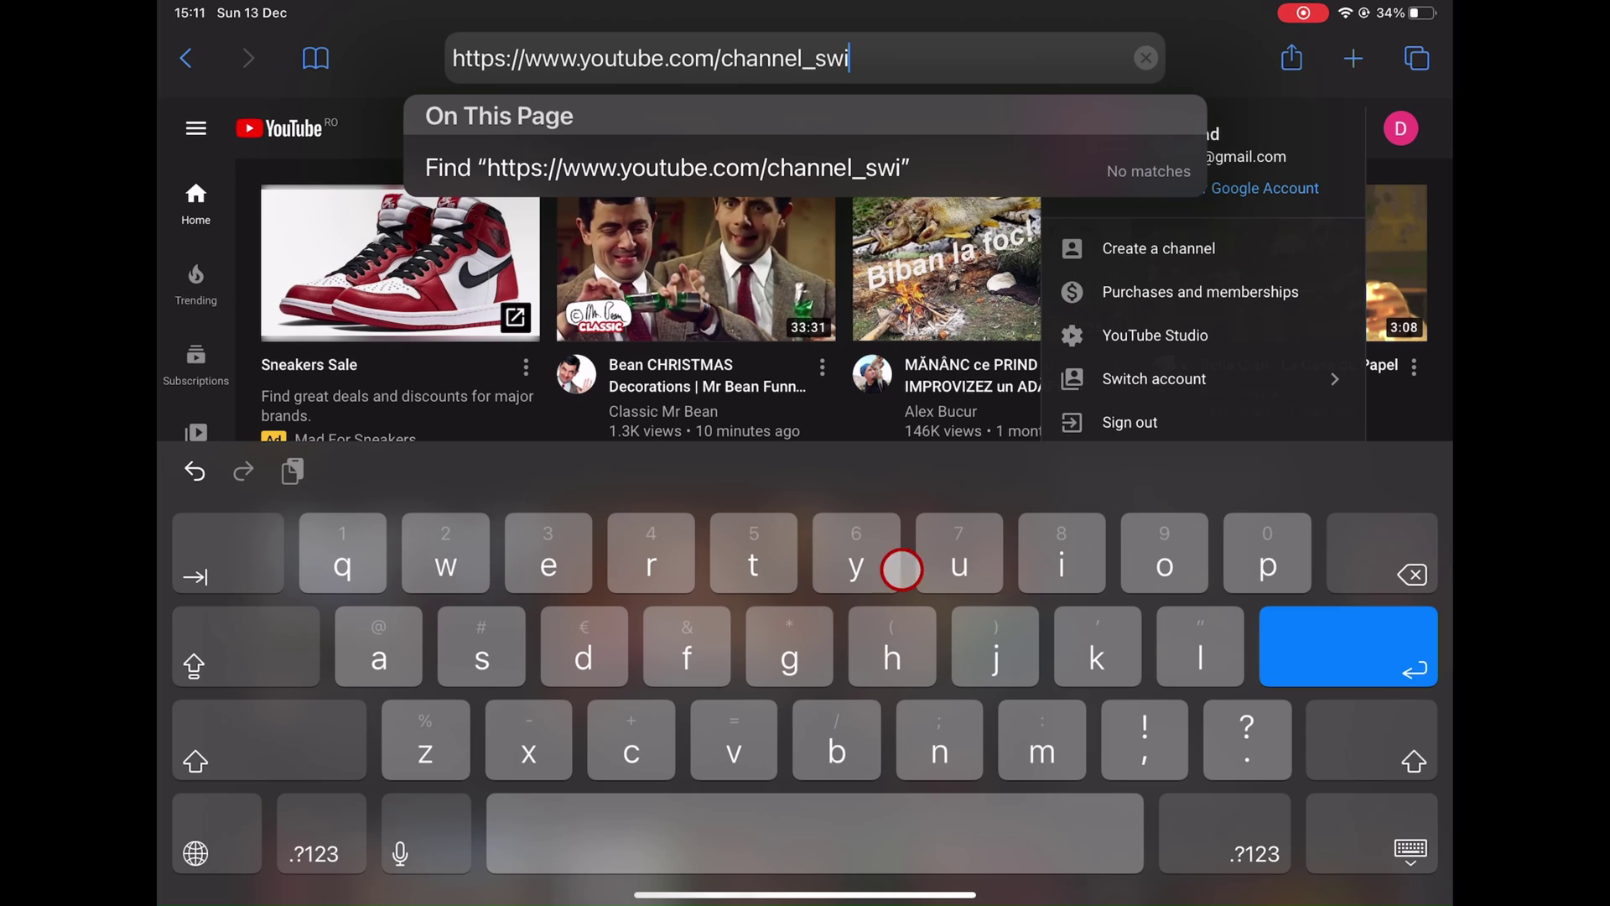
{"action": "type", "text": "c"}
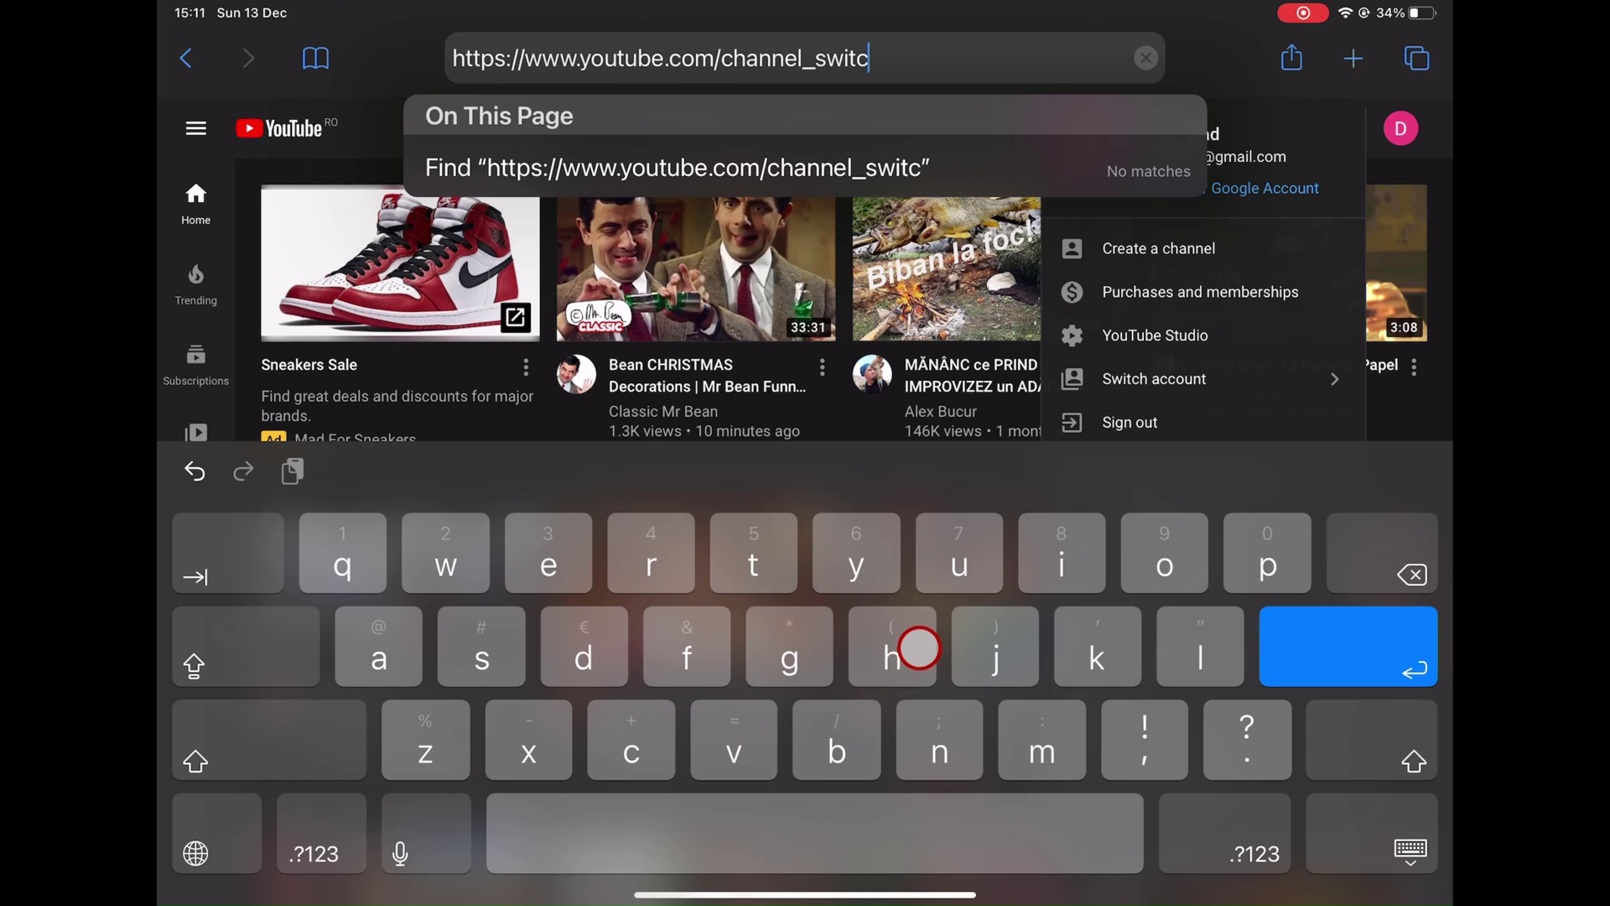
{"action": "type", "text": "her"}
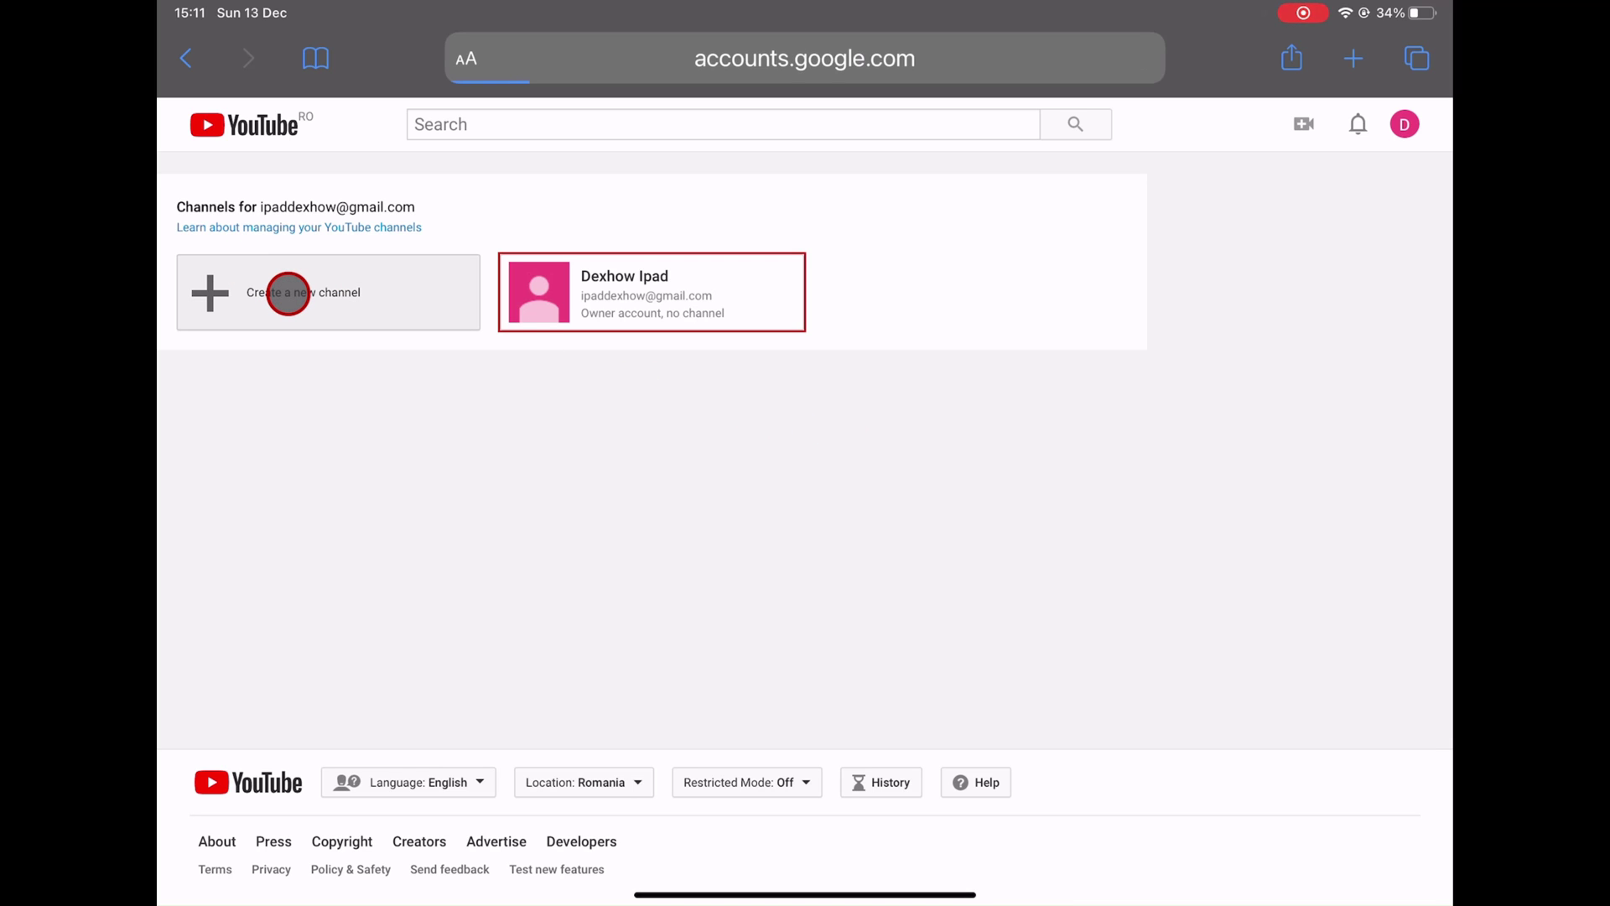
Step: Create a new channel with Brand Account name 'Ipaddexhow'
{"action": "left_click", "coordinate": [302, 292]}
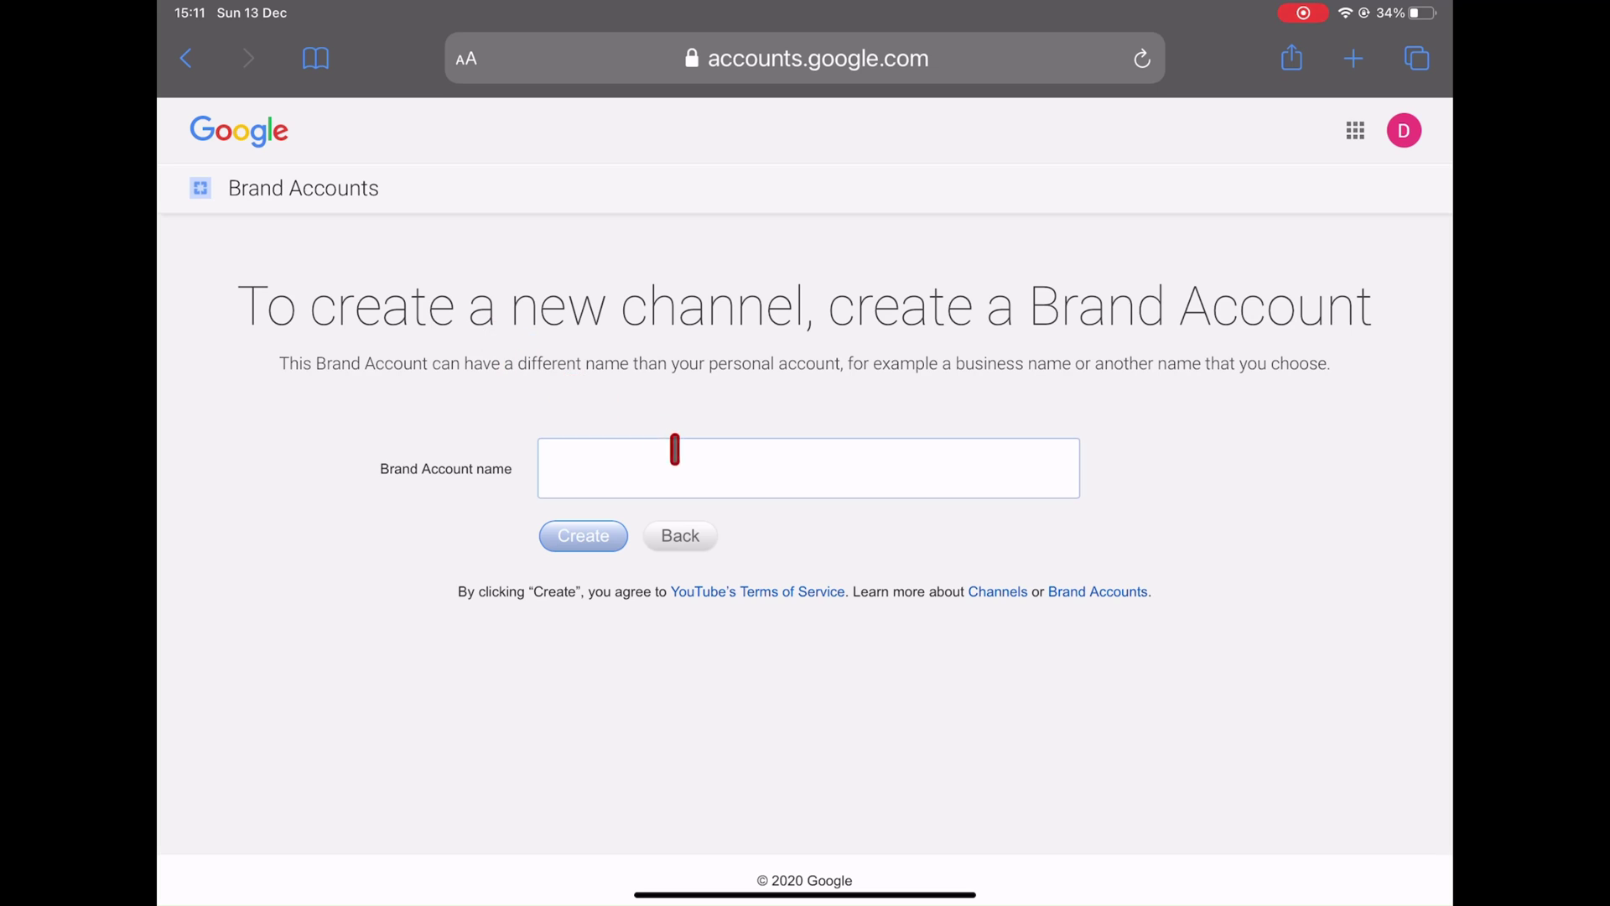
{"action": "type", "text": "D"}
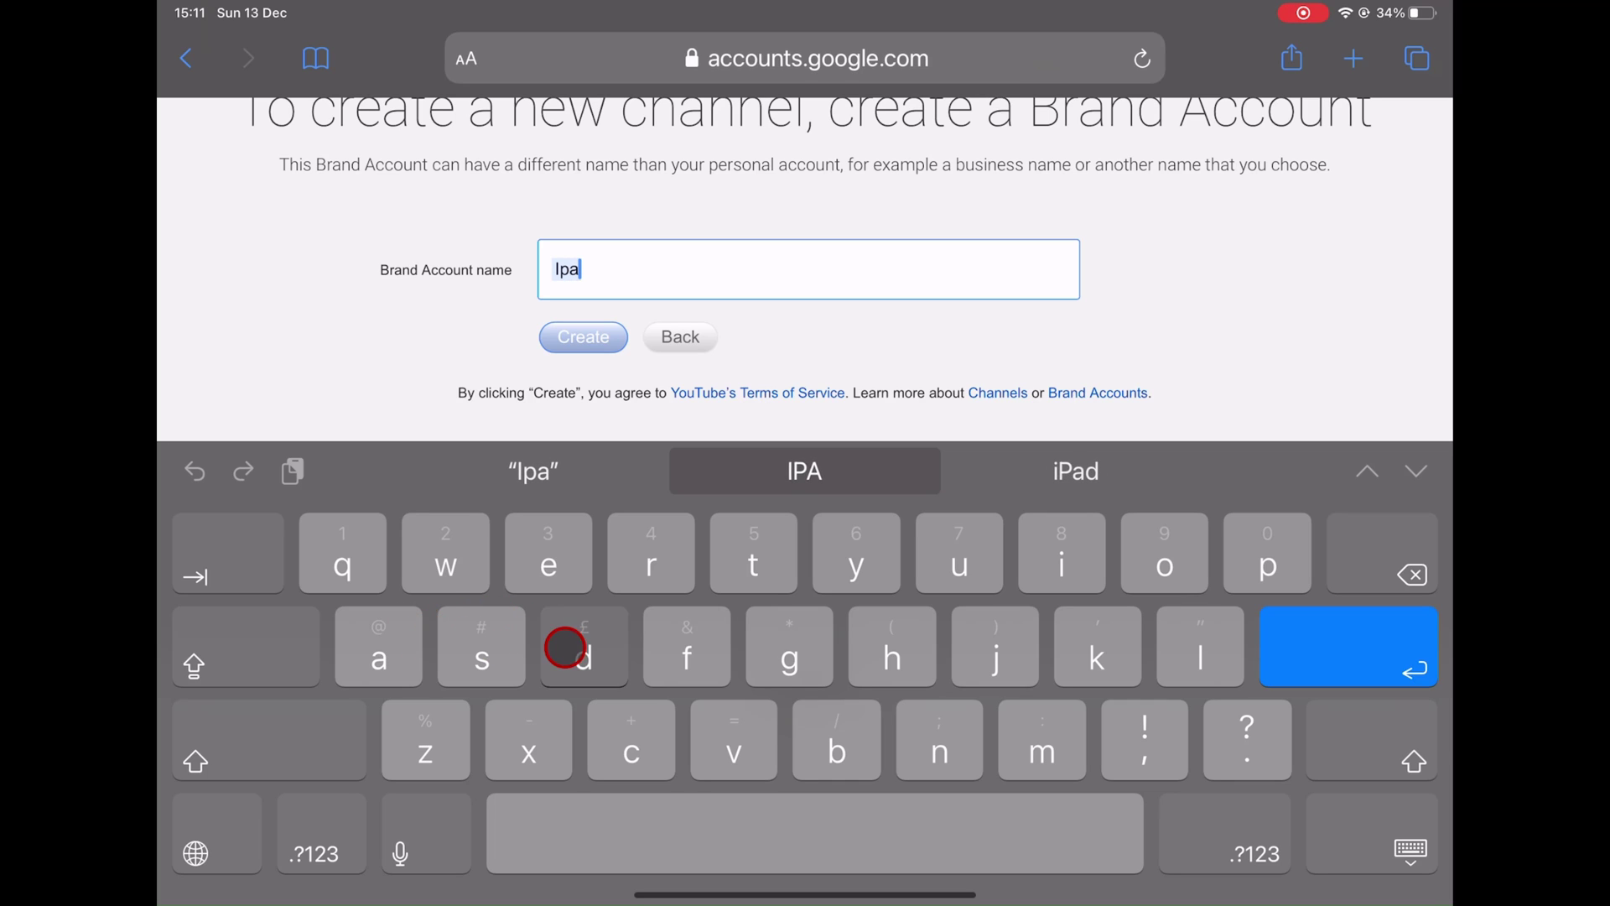
{"action": "type", "text": "ddex"}
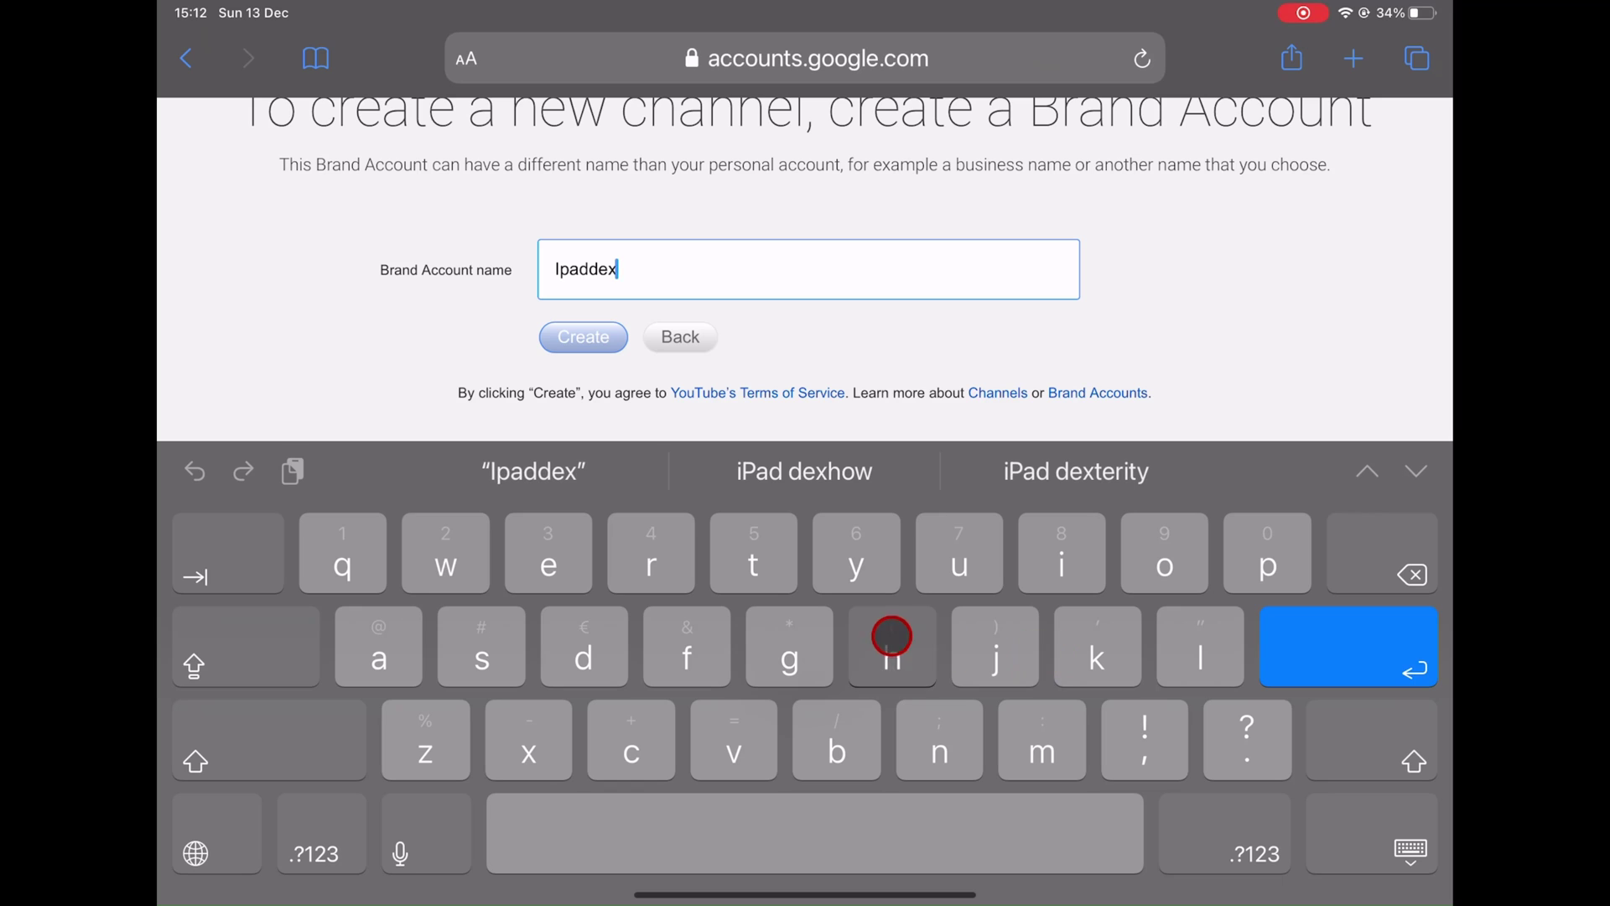
{"action": "type", "text": "how"}
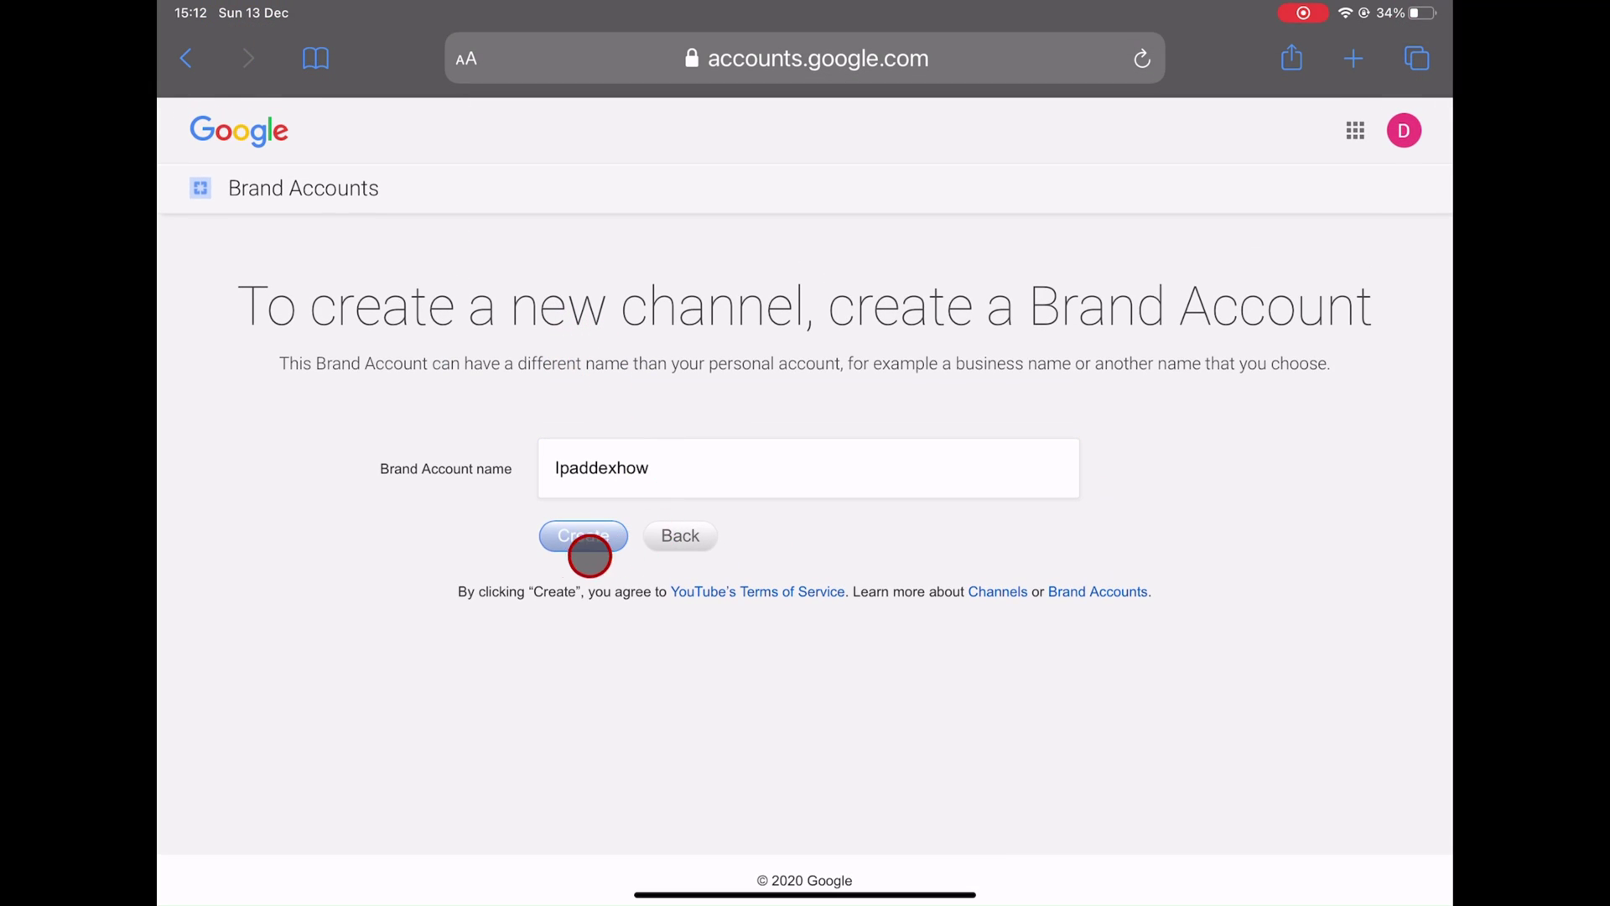
{"action": "left_click", "coordinate": [582, 535]}
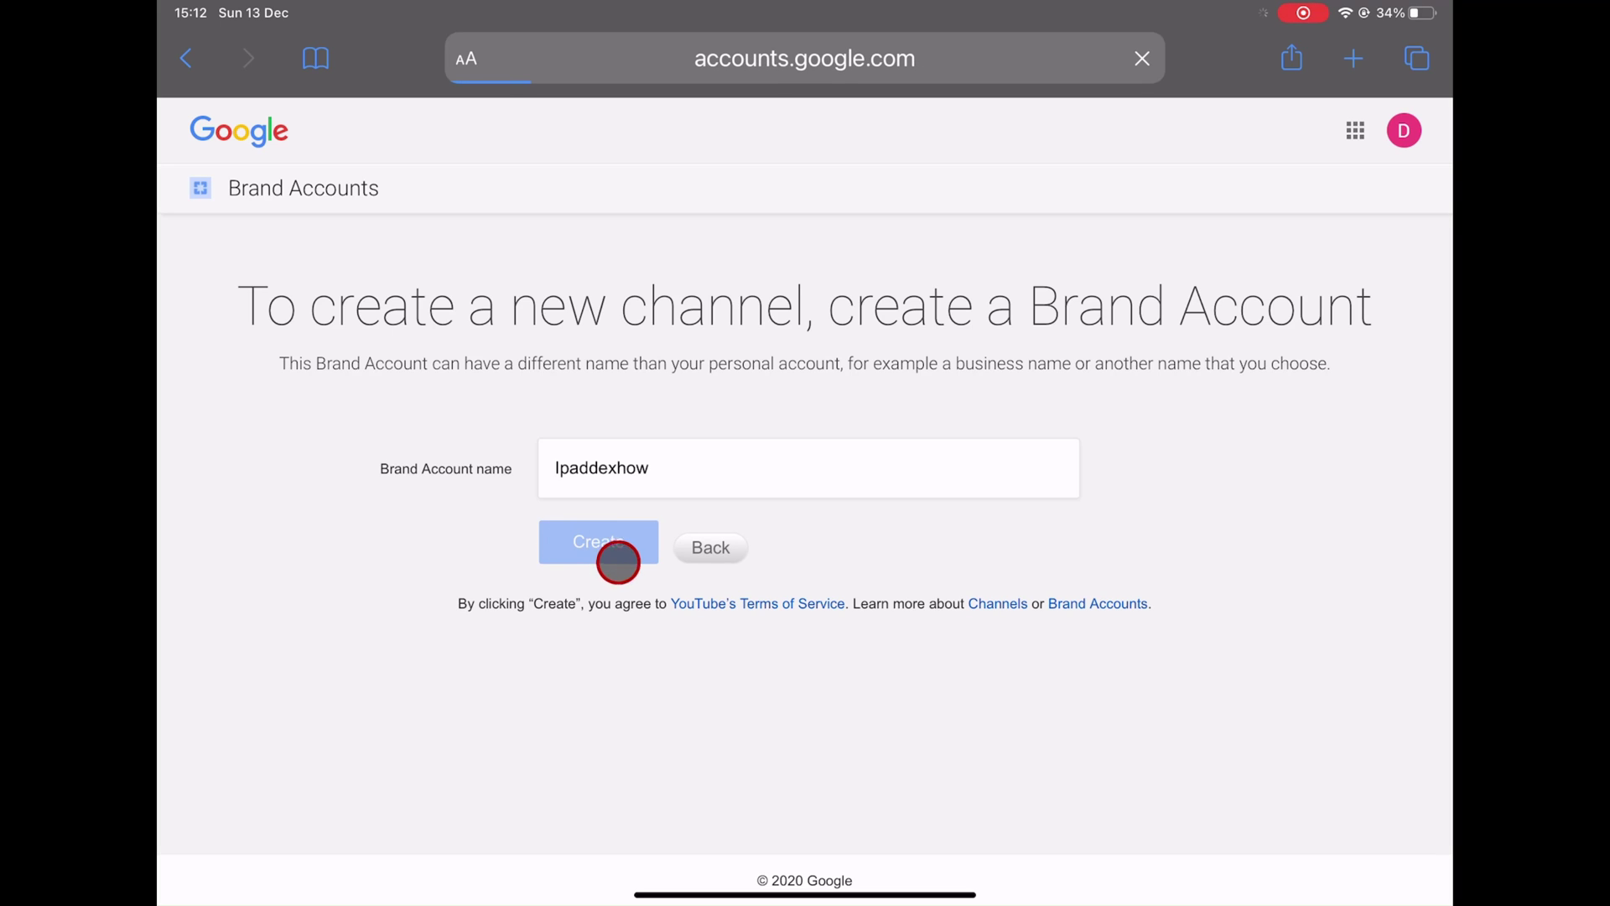
{"action": "mouse_move", "coordinate": [650, 611]}
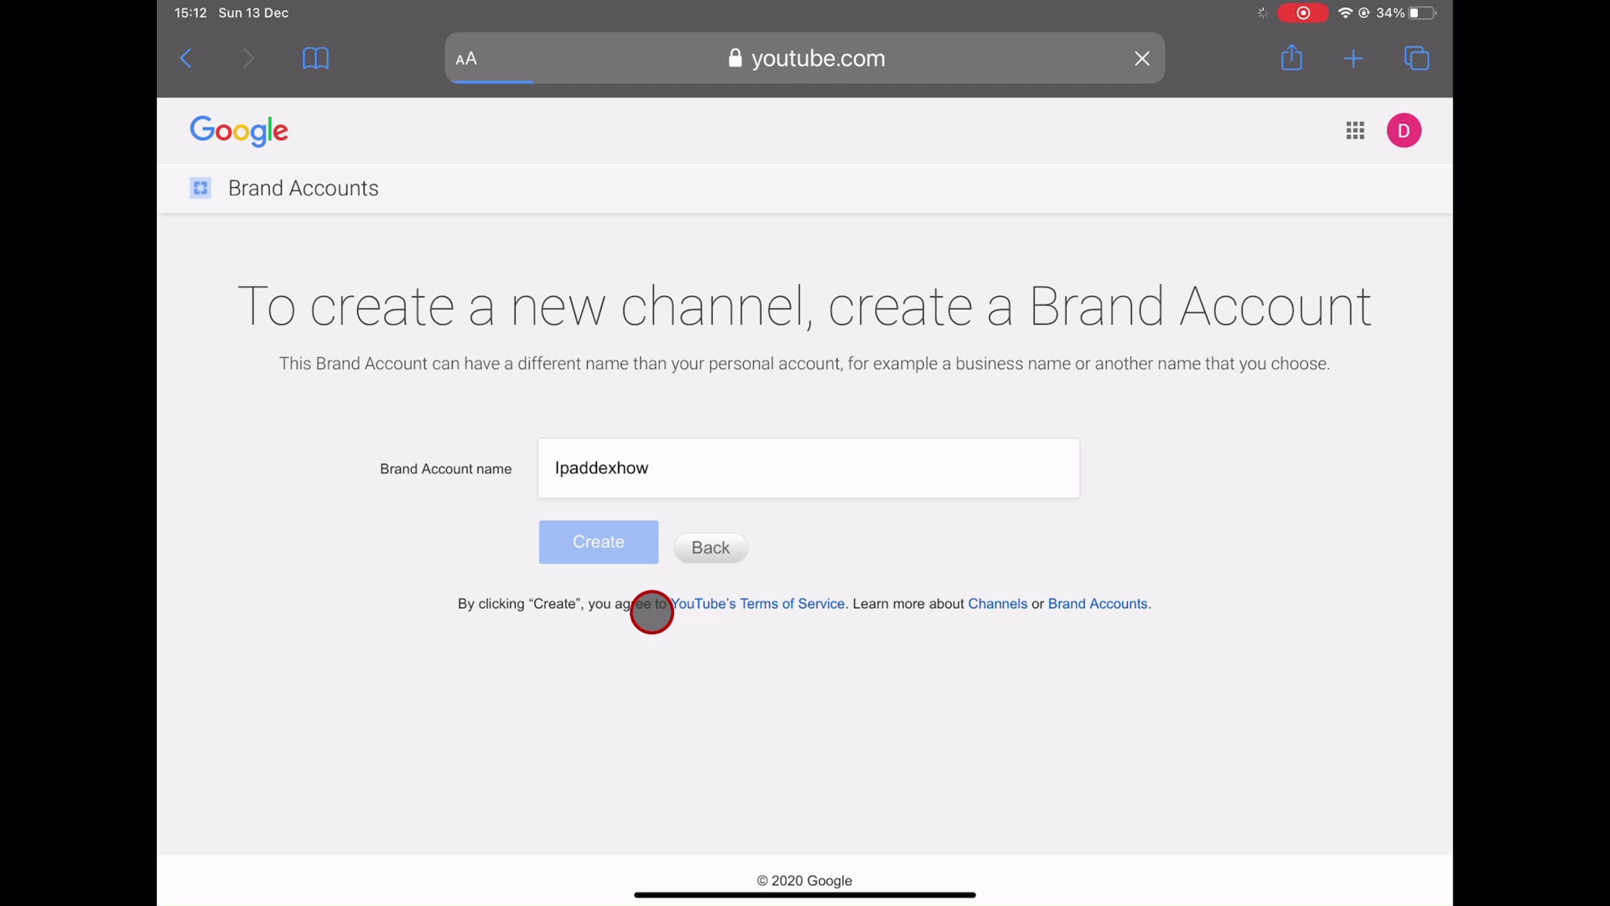
{"action": "left_click", "coordinate": [598, 541]}
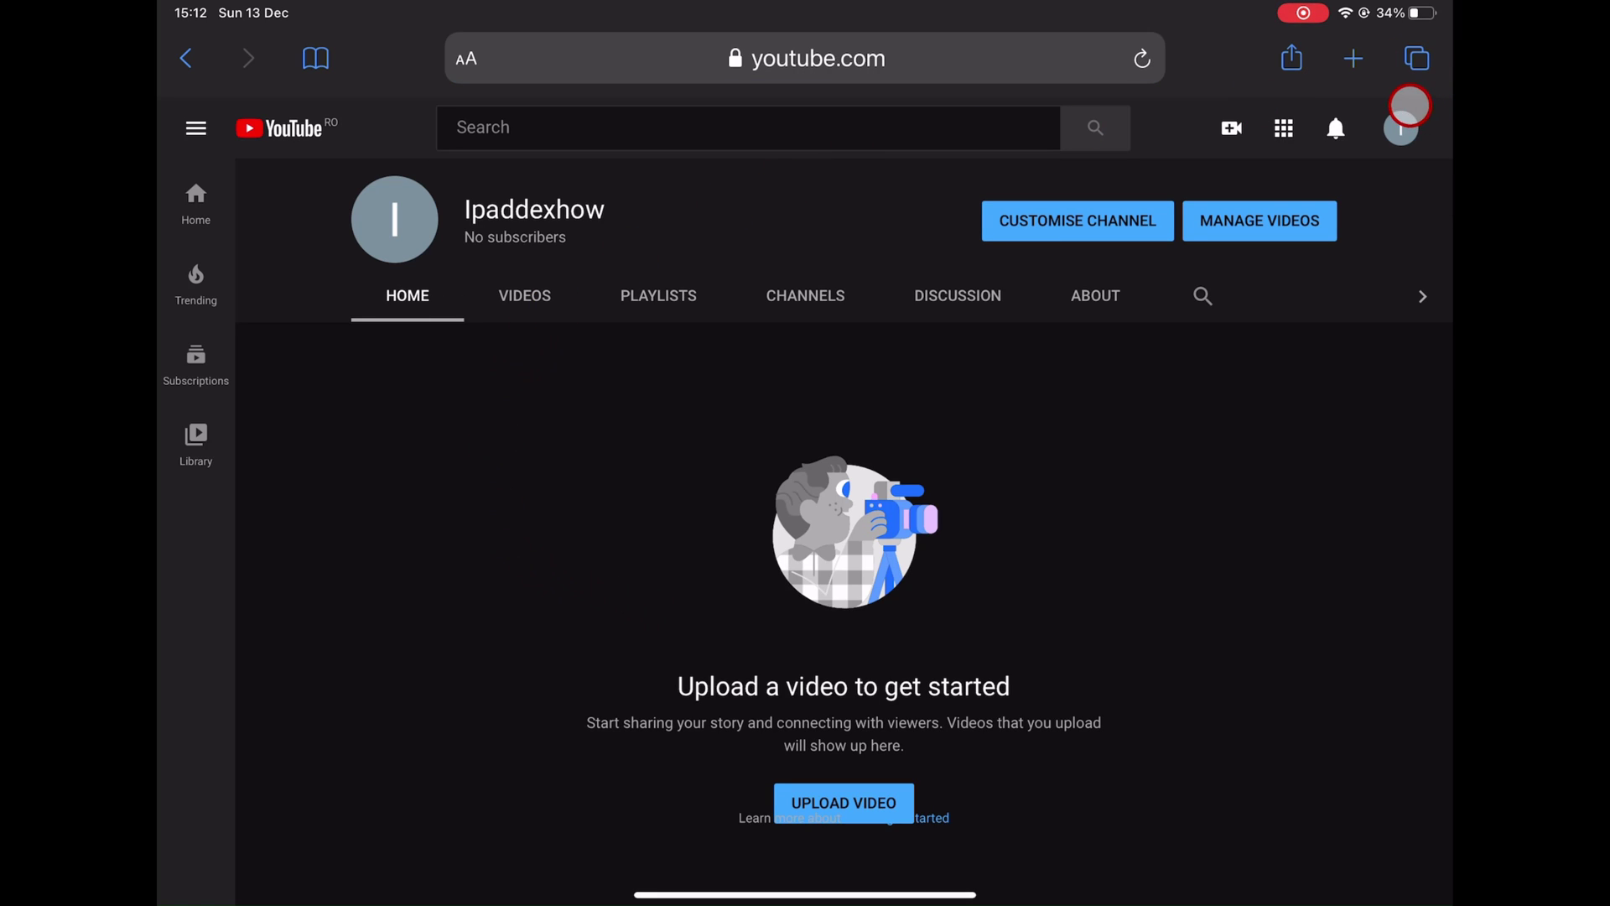
Step: View the Switch account list showing Ipaddexhow, then go back to the account menu
{"action": "left_click", "coordinate": [1400, 127]}
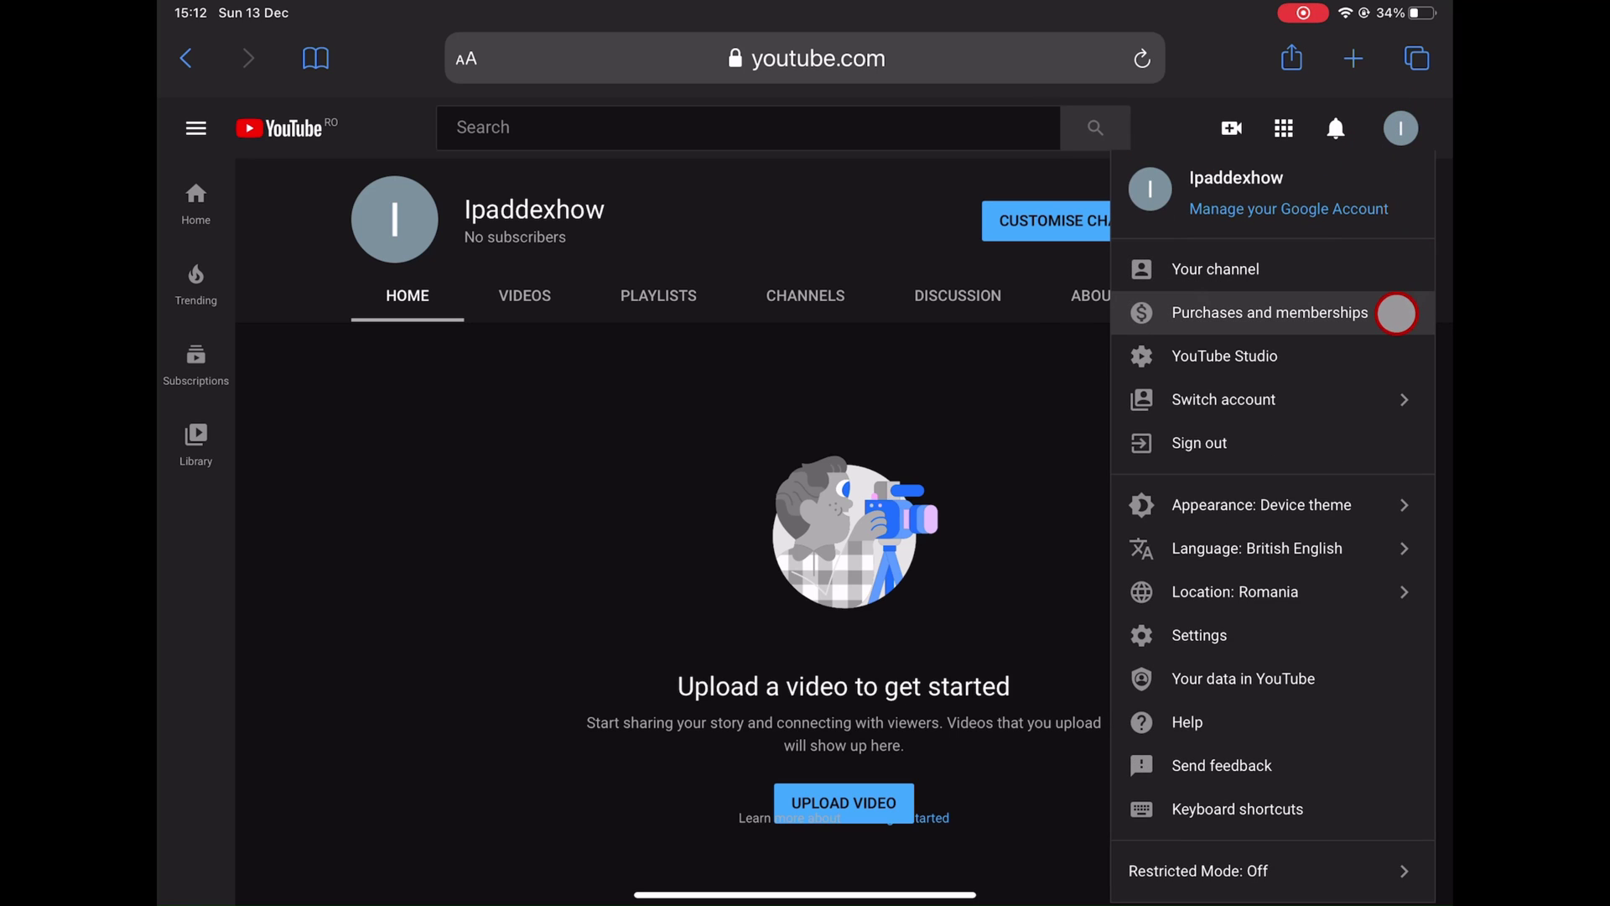
{"action": "left_click", "coordinate": [1222, 399]}
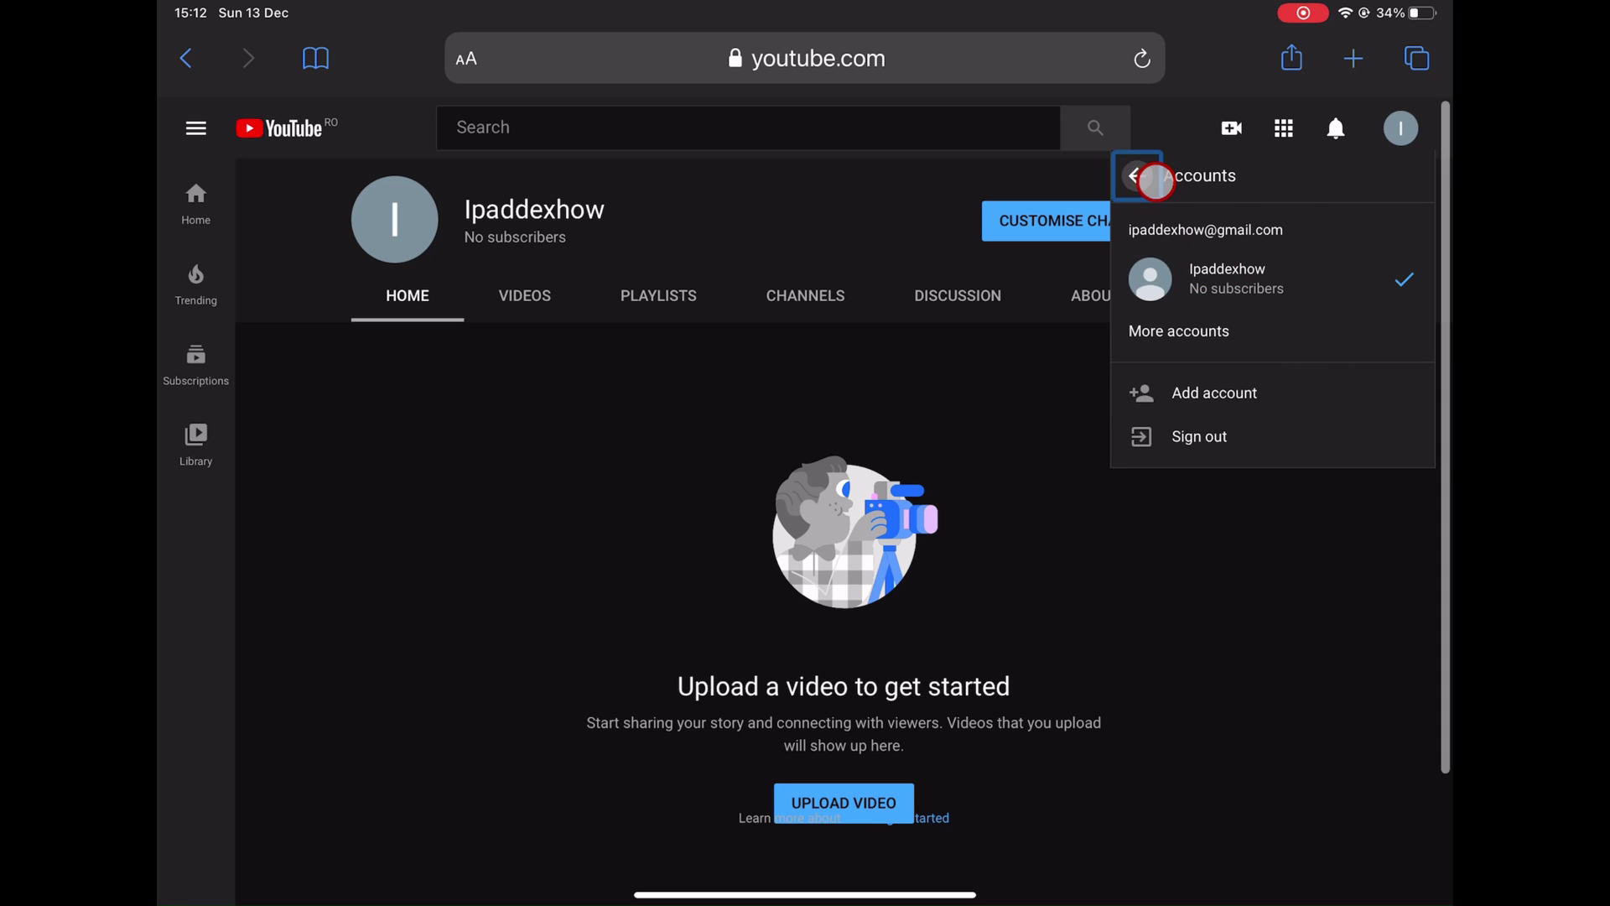
{"action": "left_click", "coordinate": [1138, 176]}
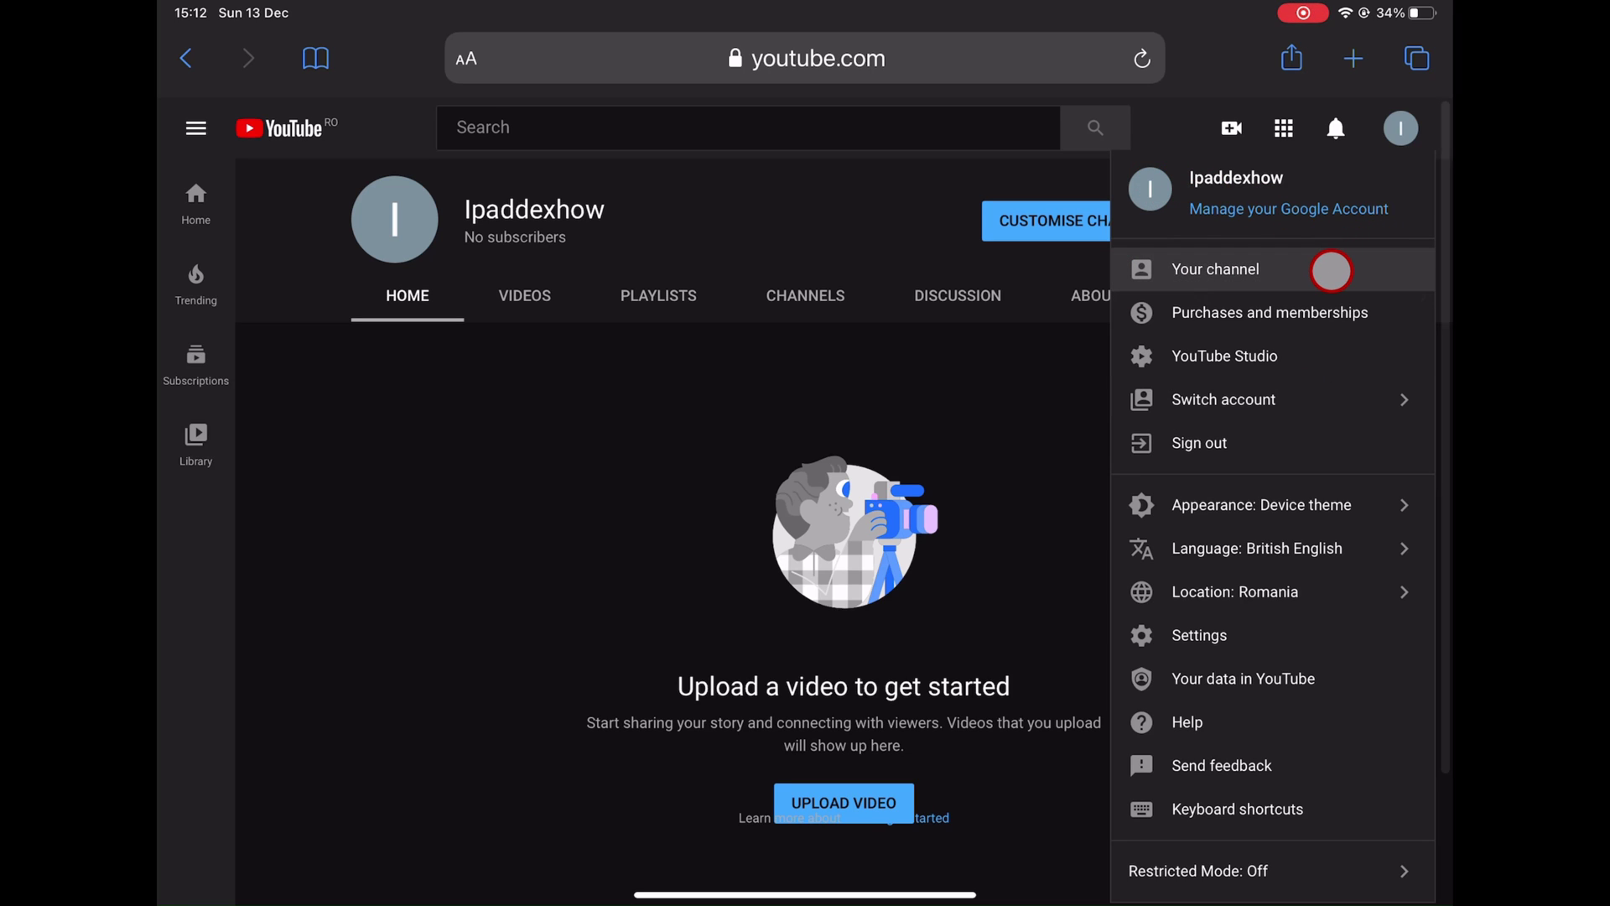